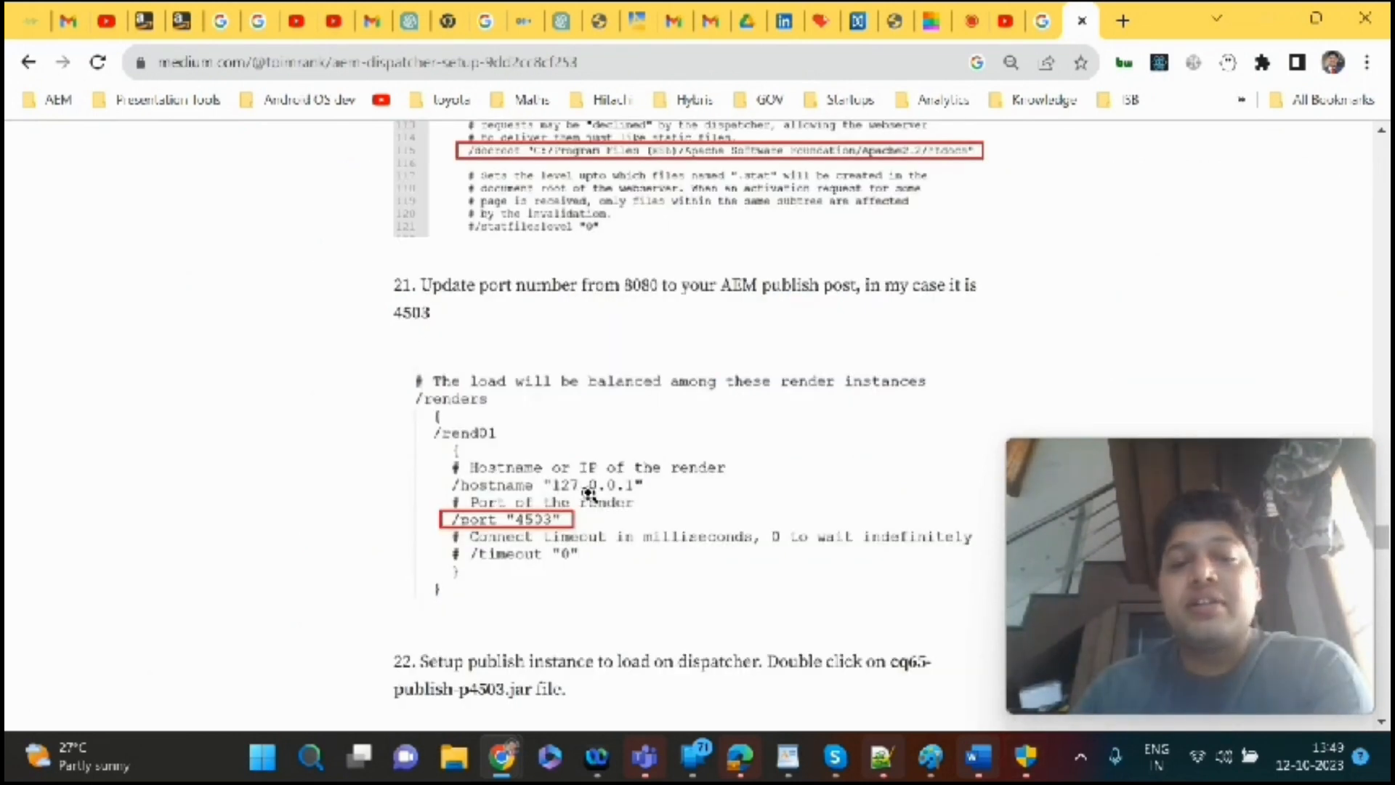
mouse_move(641, 489)
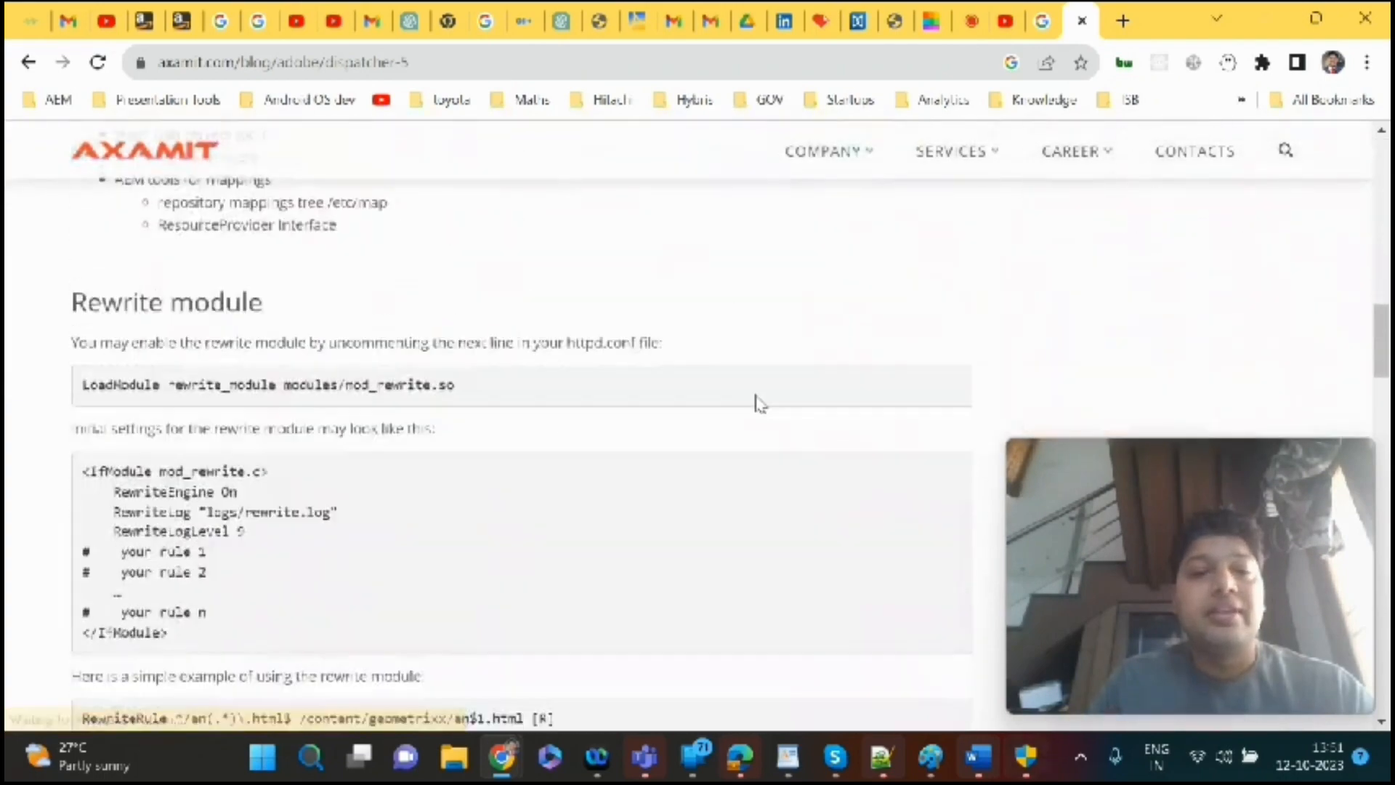
- Scroll the Axamit blog to the Rewrite module section with the mod_rewrite line and example rule
scroll(down, 3)
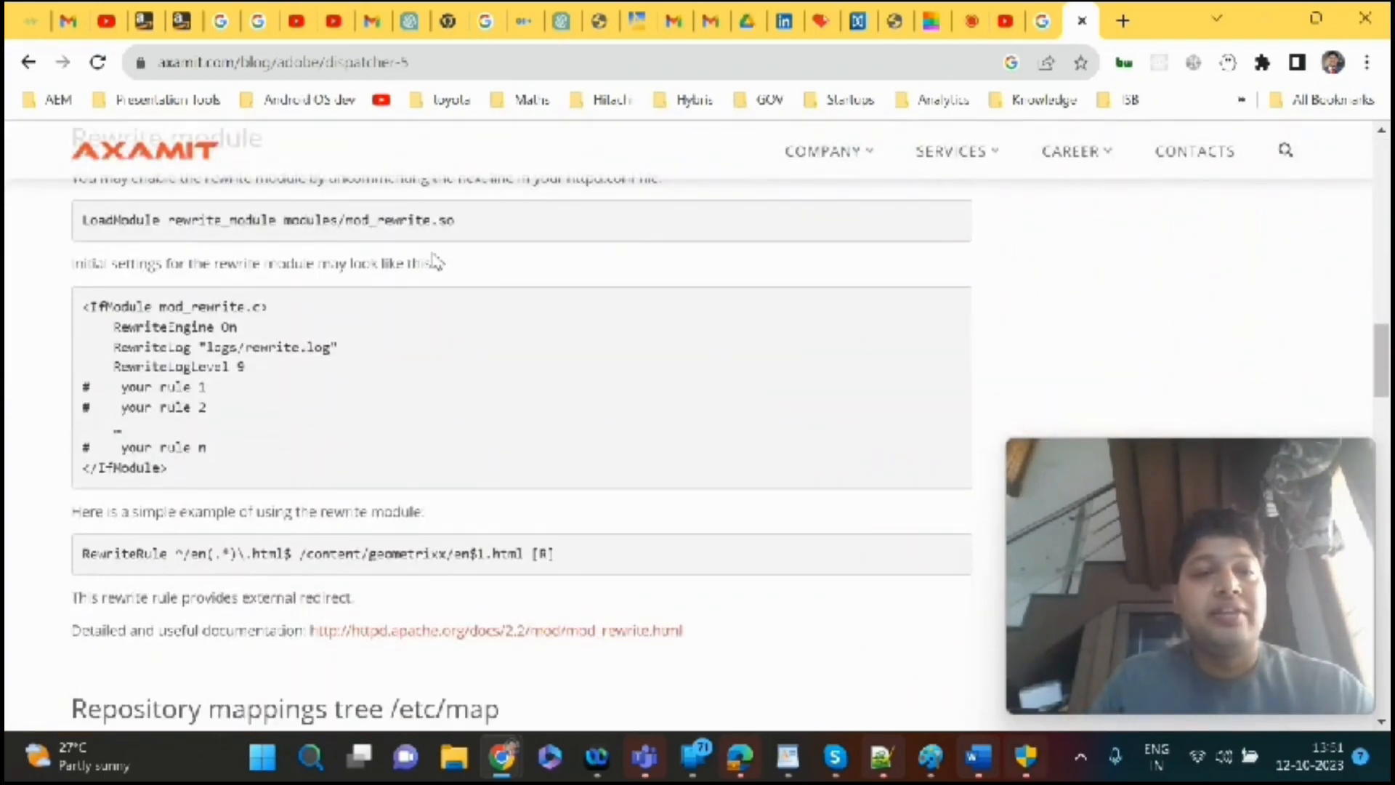
- Read Adobe's Dispatcher docs through load balancing down to CDN cache control and invalidation
click(29, 63)
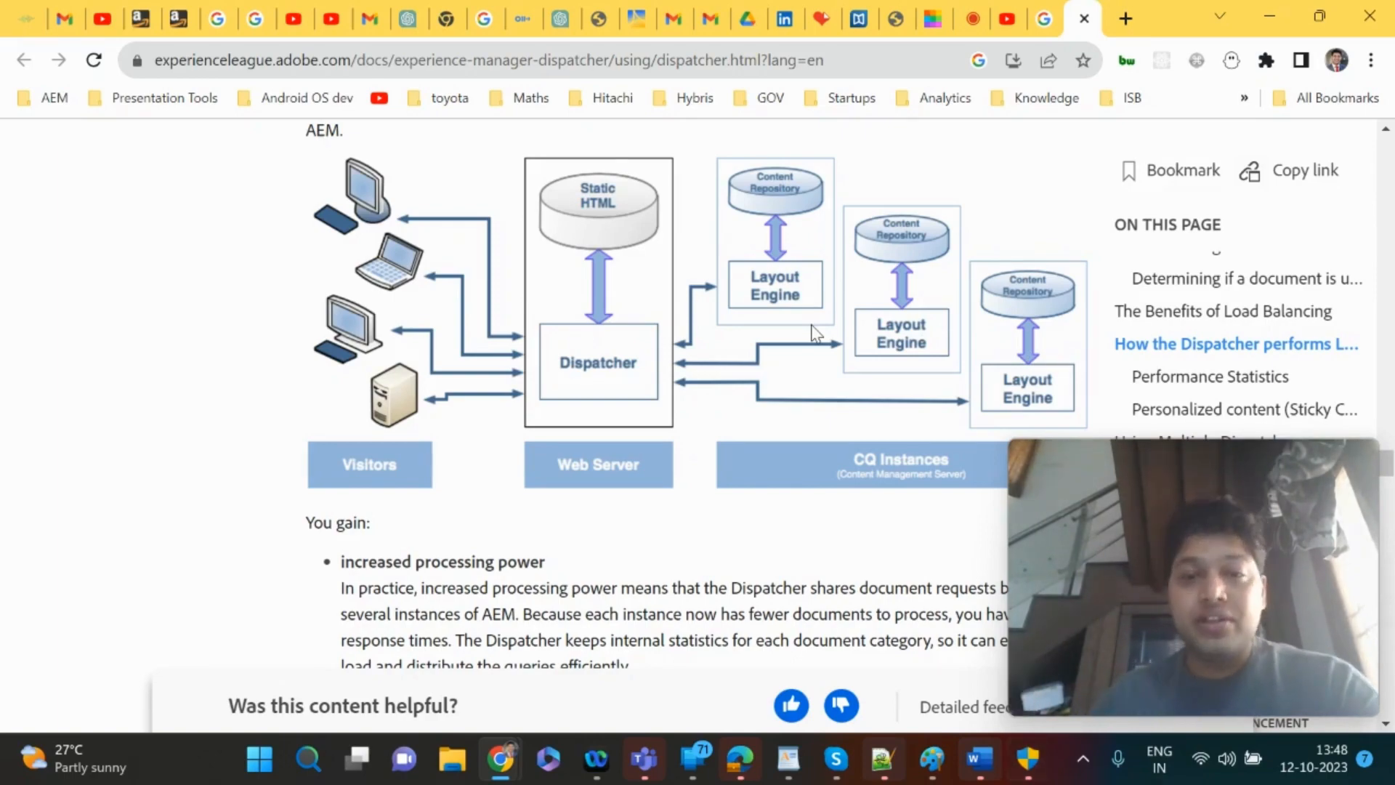
scroll(down, 3)
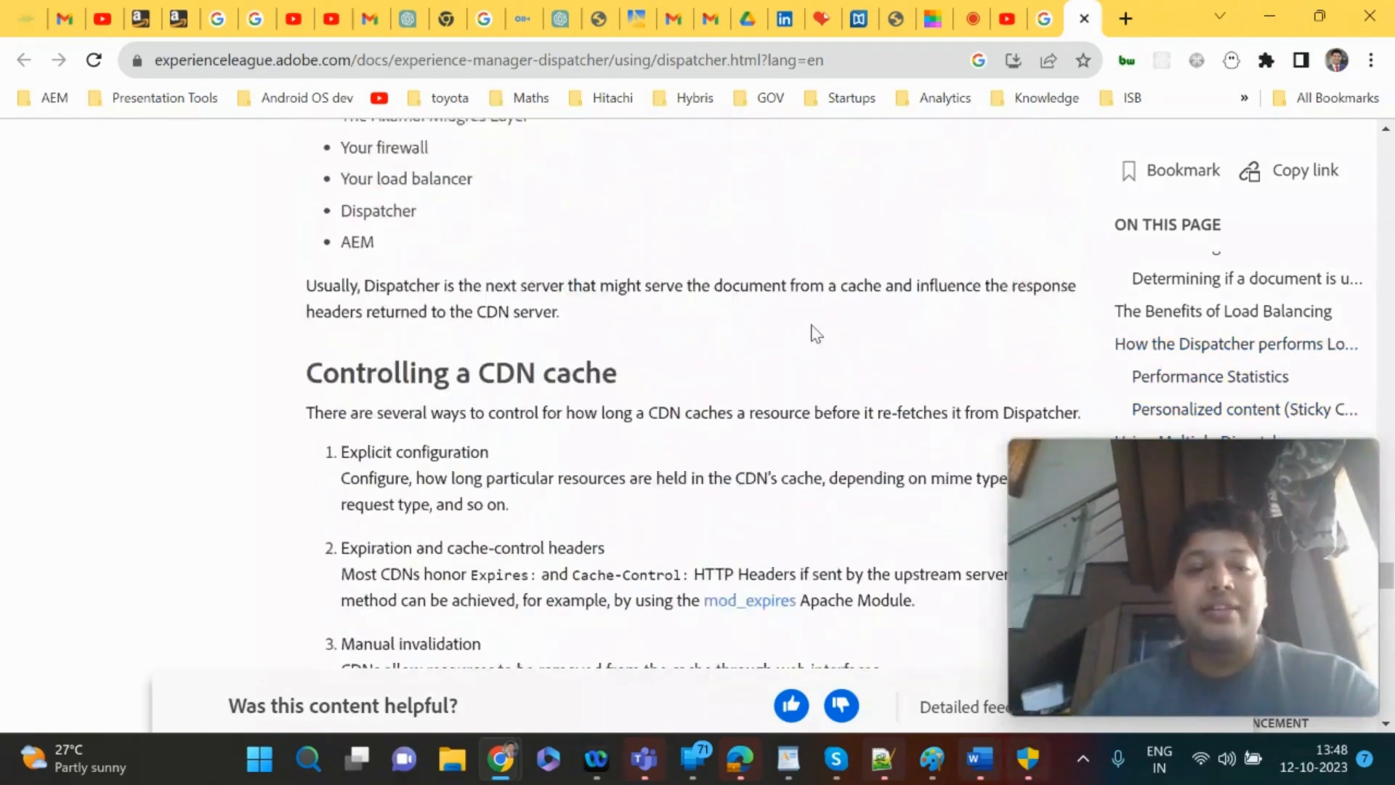
scroll(down, 3)
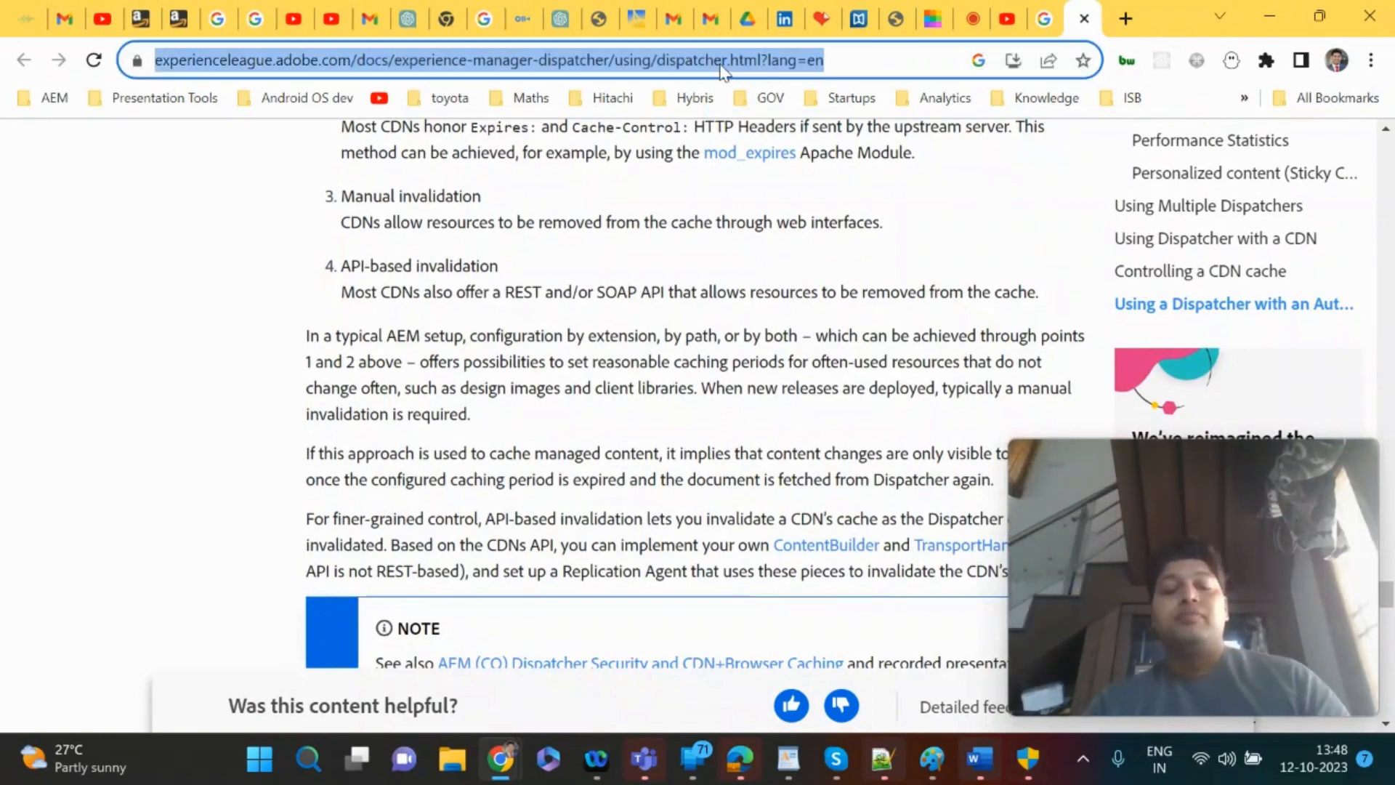
- Search Google for local dispatcher setup and glance at the GitHub Windows guide
text(dispatcher in aem)
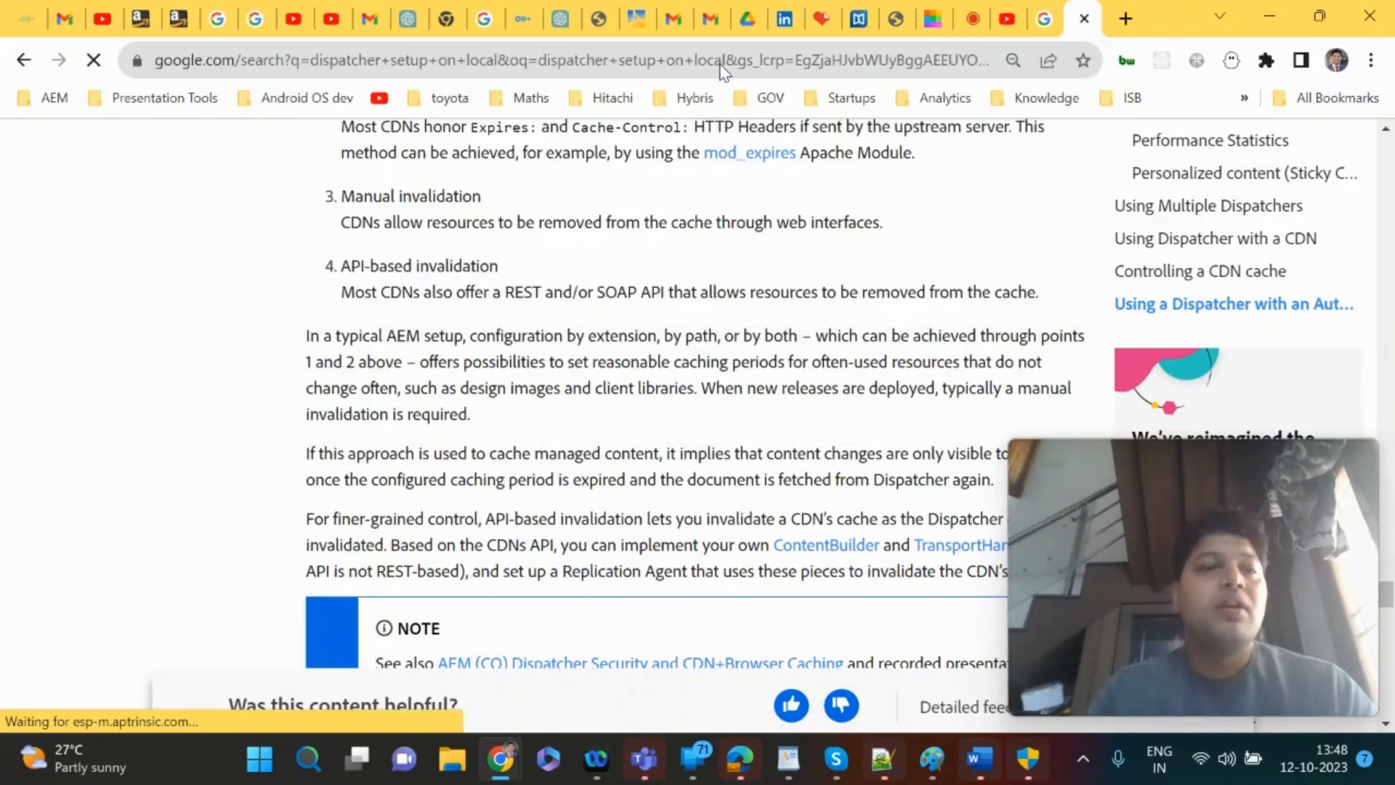
click(25, 60)
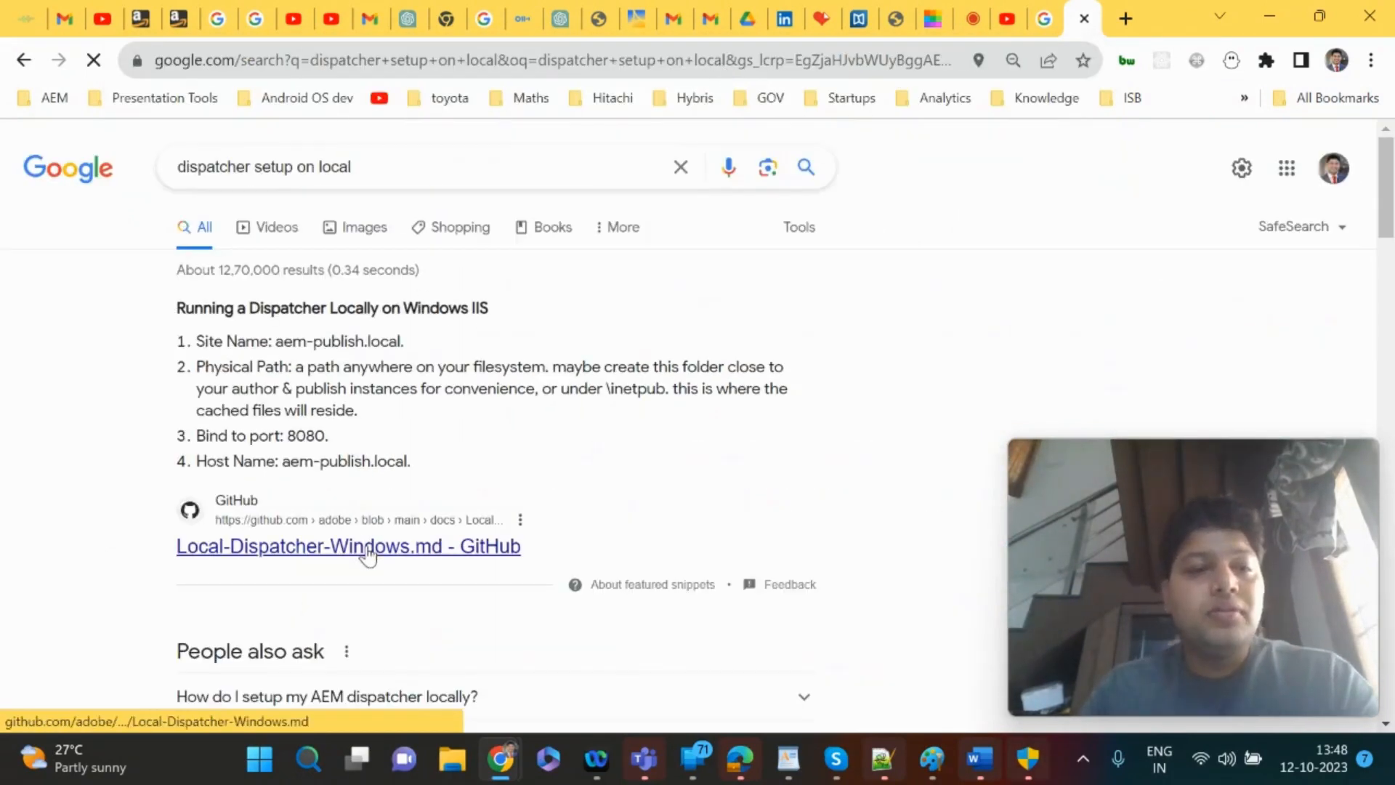
click(347, 545)
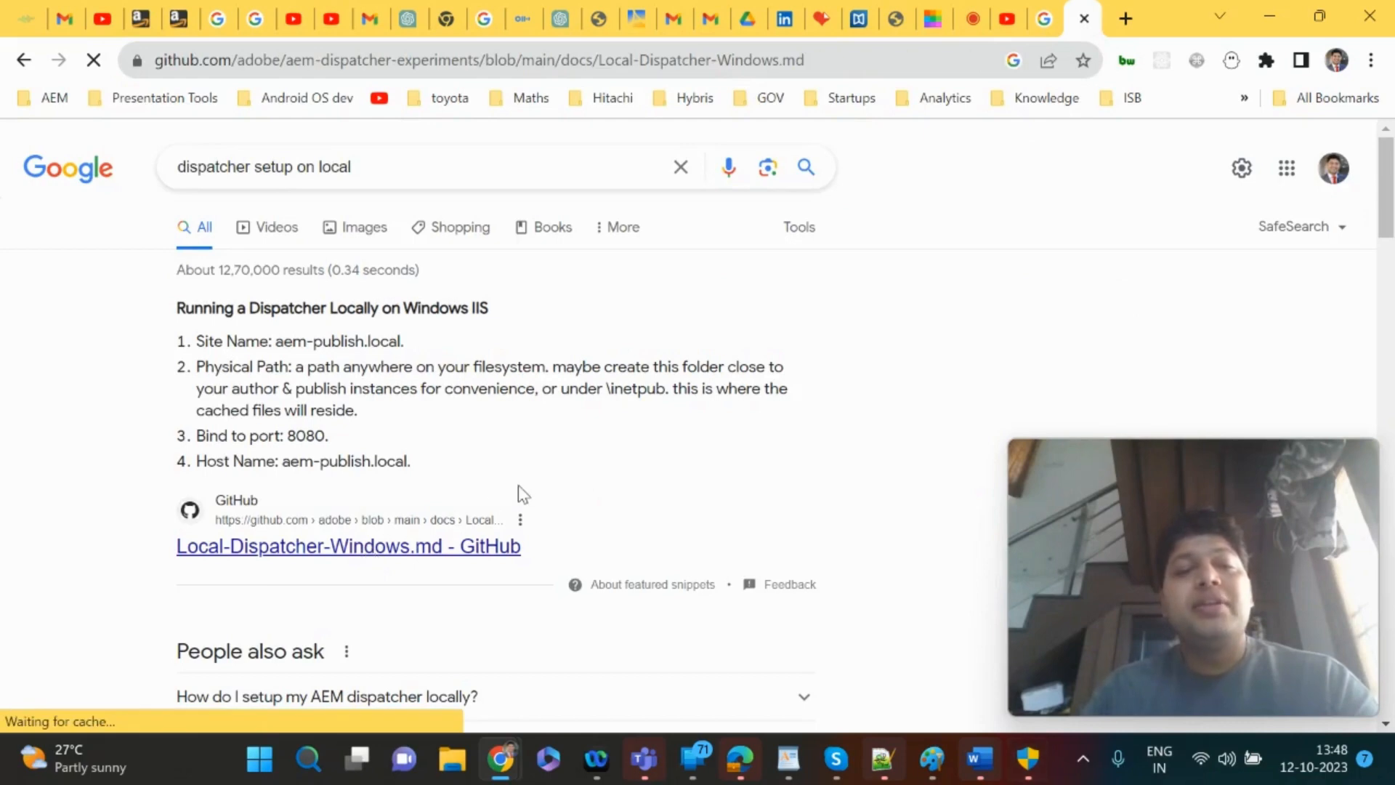
click(348, 545)
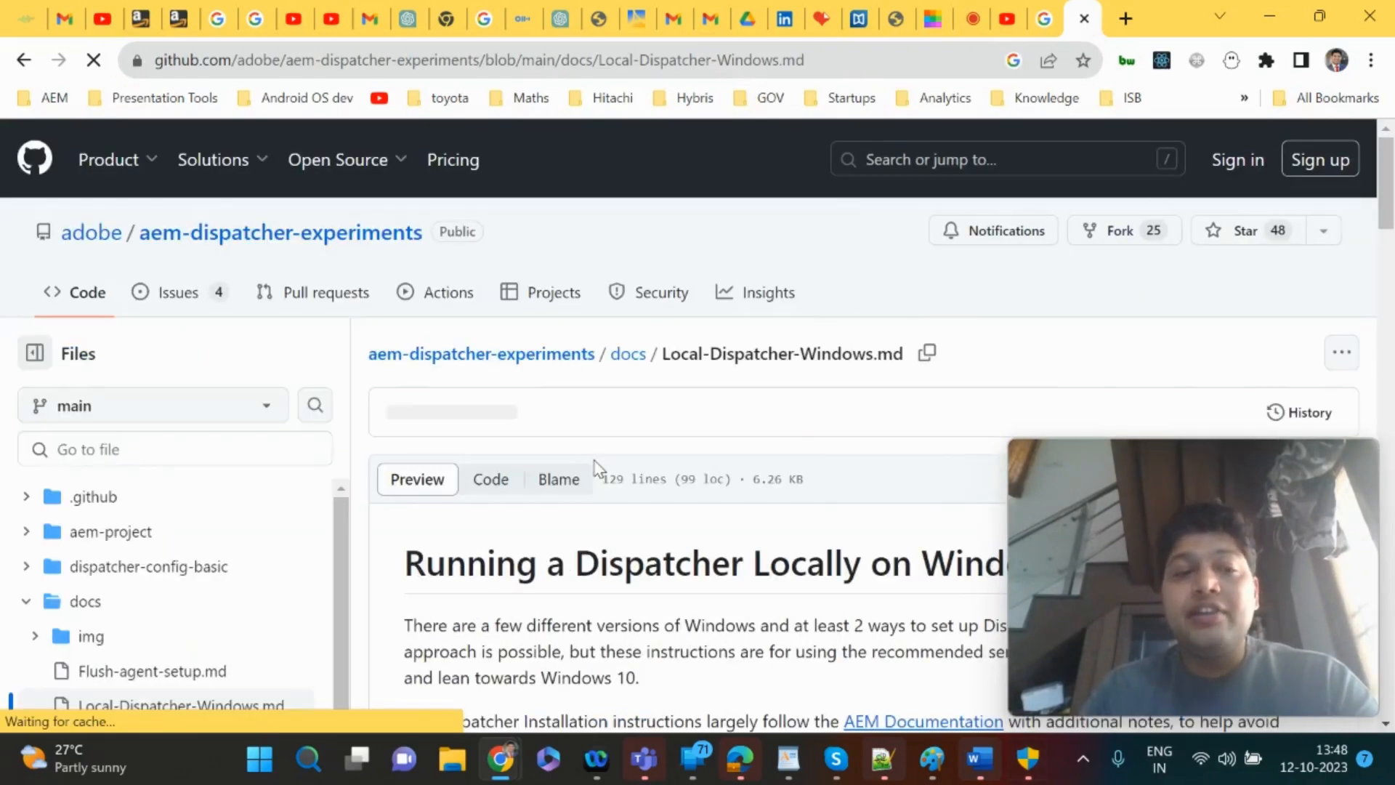
scroll(down, 3)
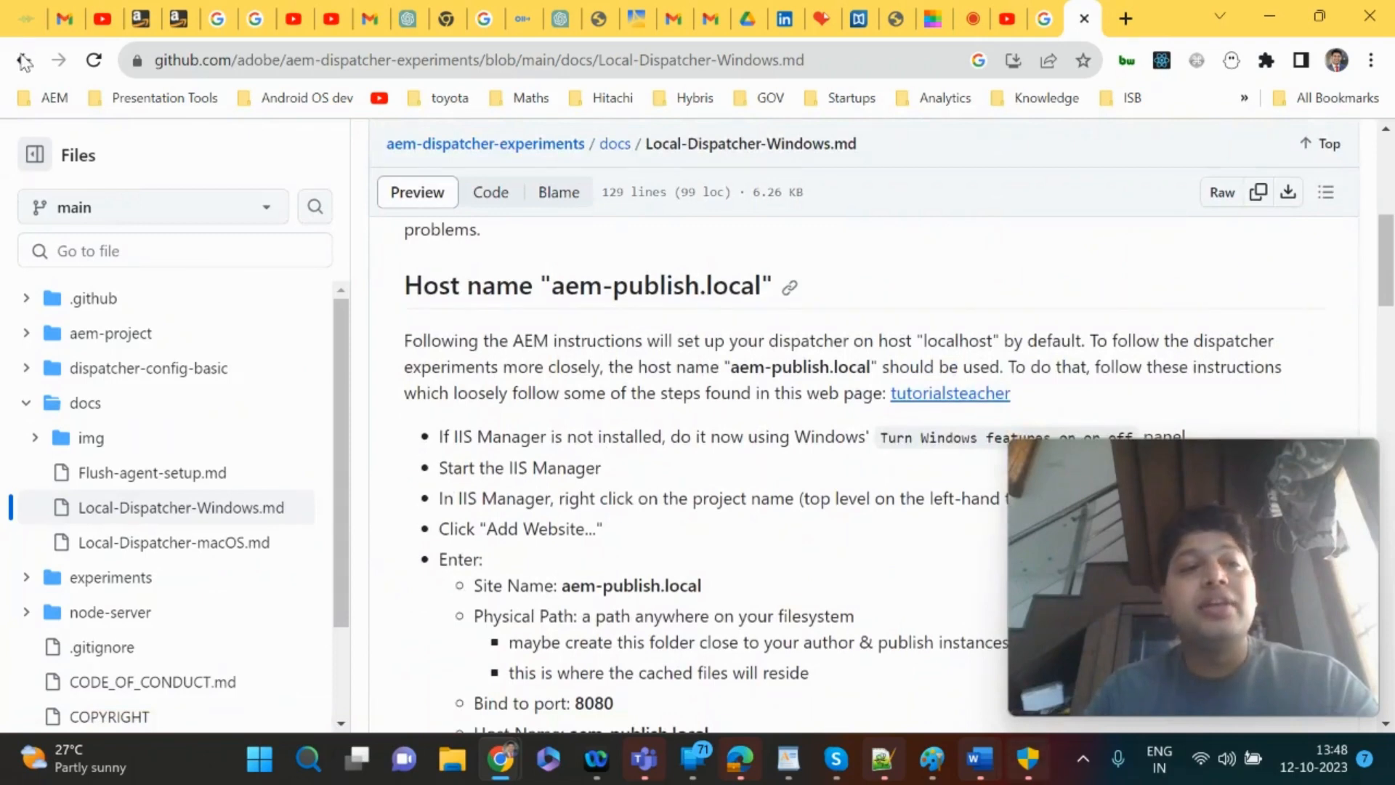
- Return to the results and choose the Medium 'AEM Dispatcher Setup' article
click(24, 59)
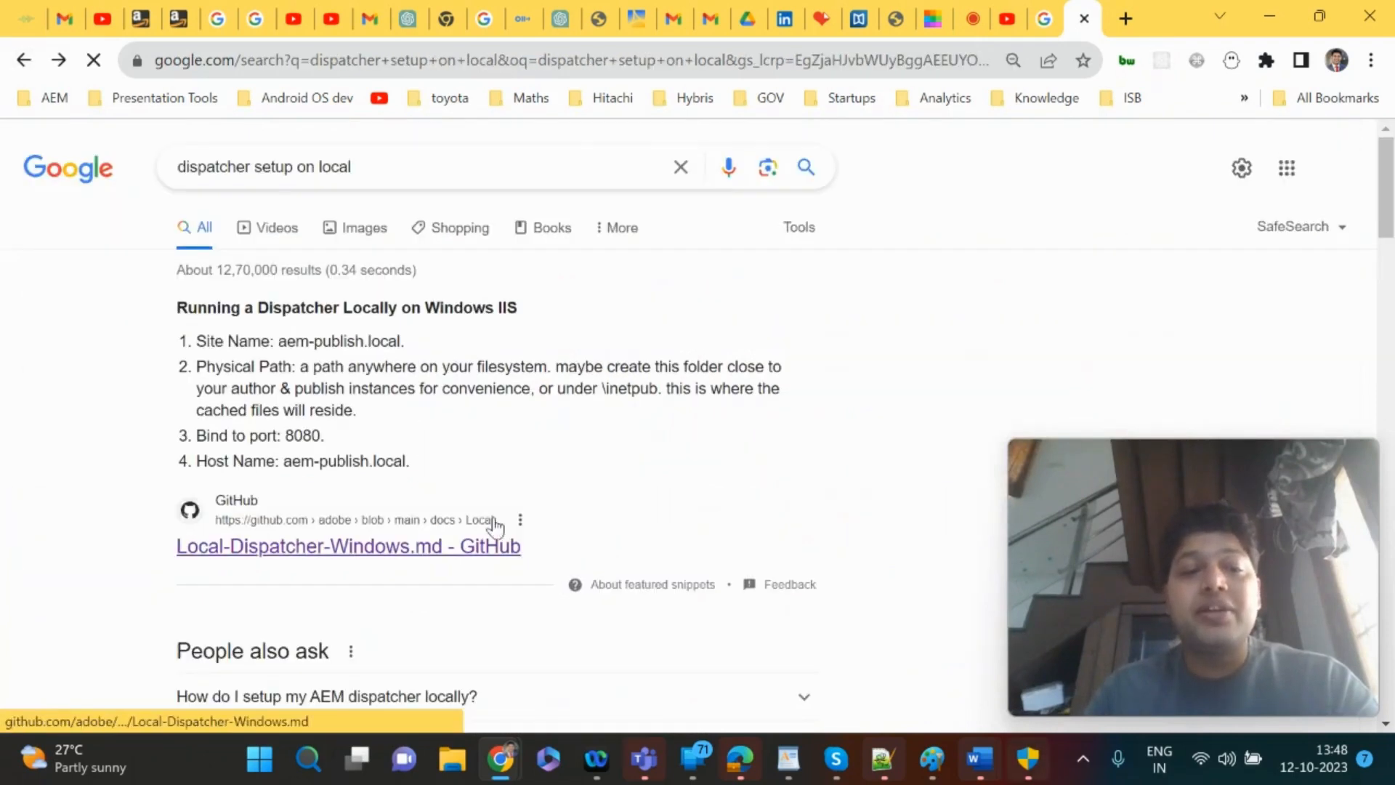
scroll(down, 3)
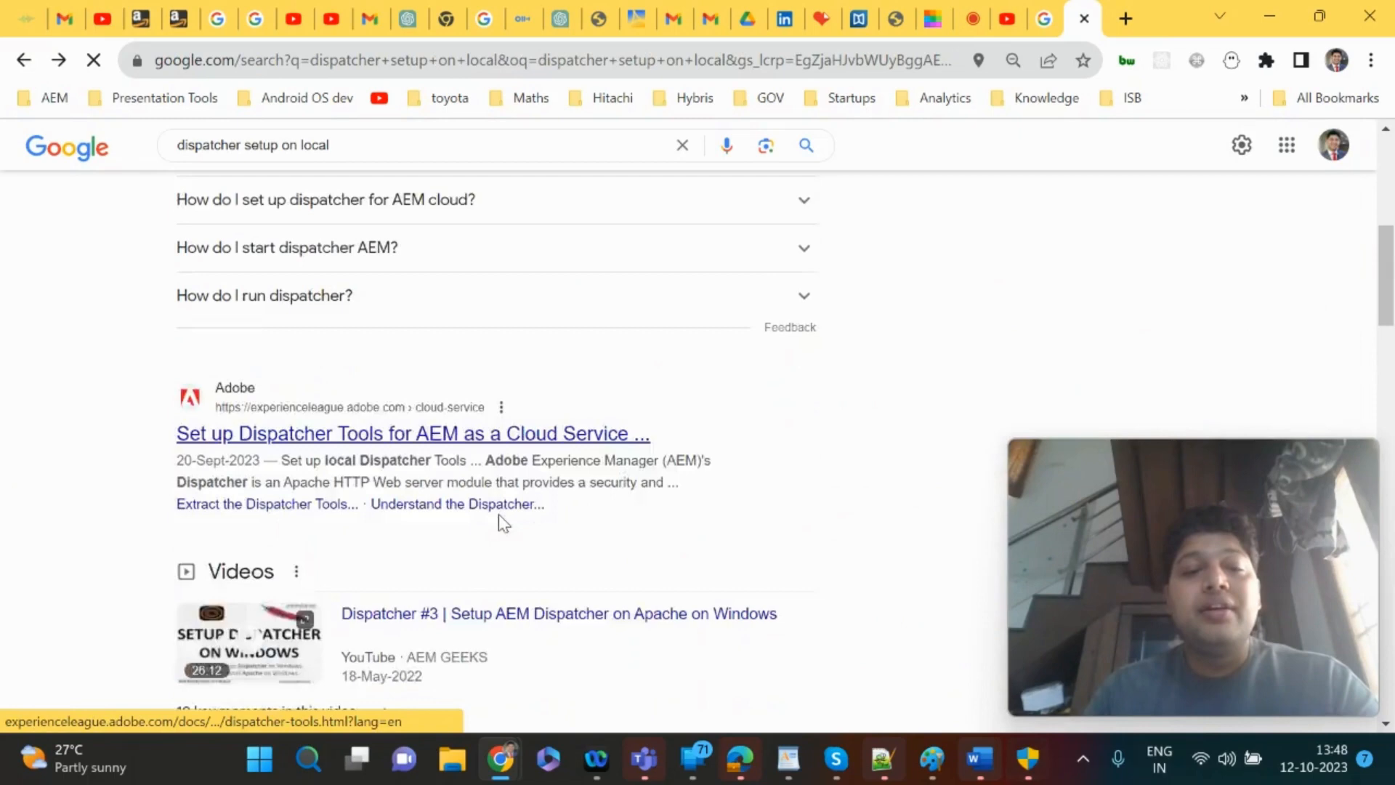
scroll(down, 3)
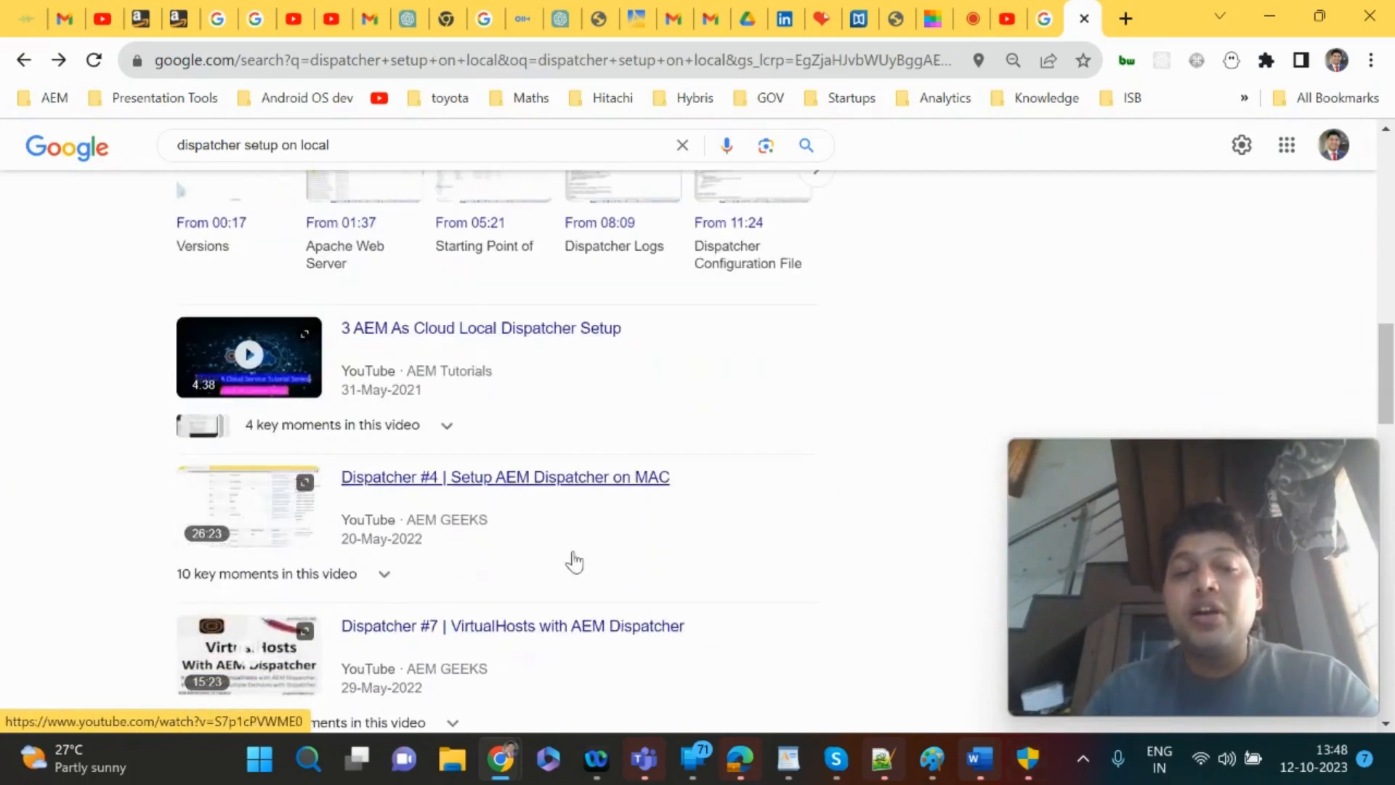
scroll(down, 3)
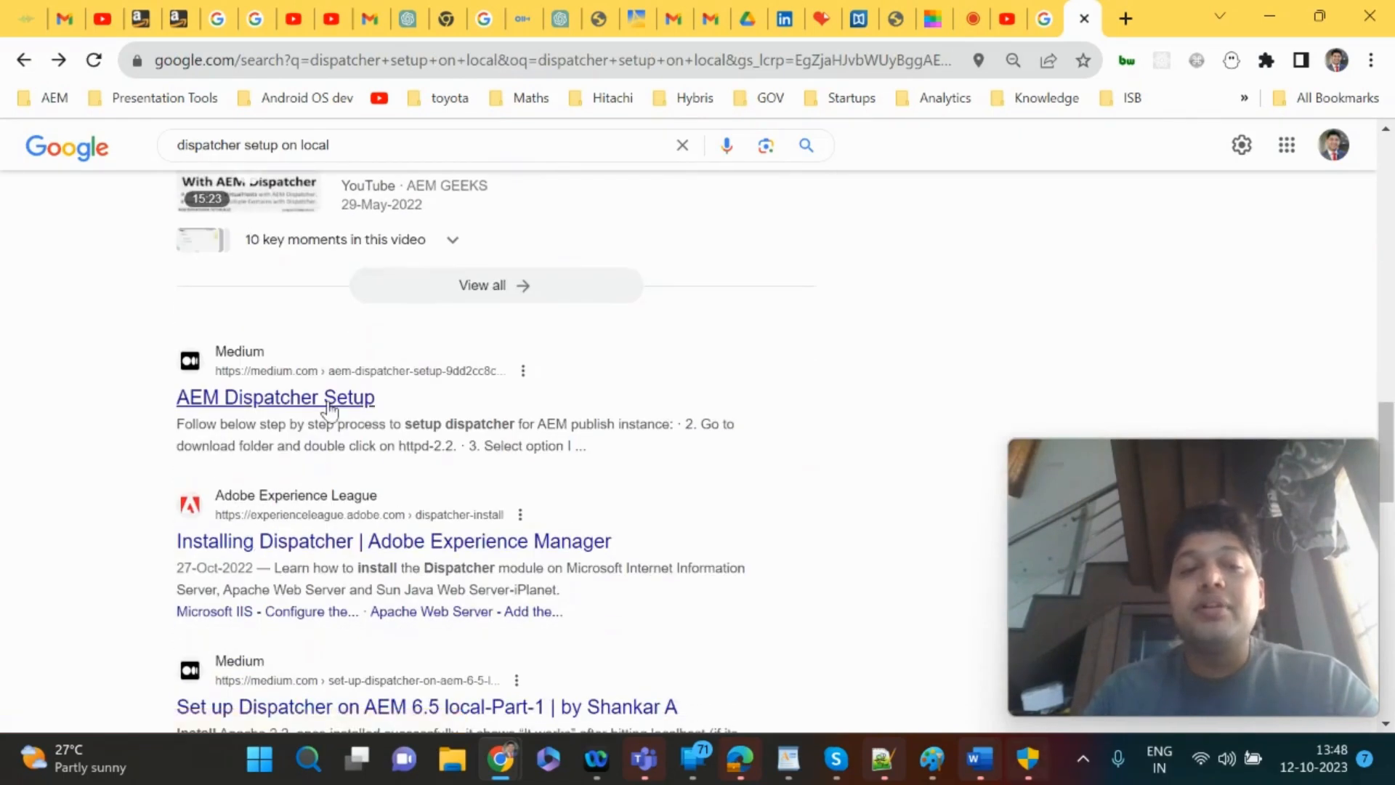
click(276, 397)
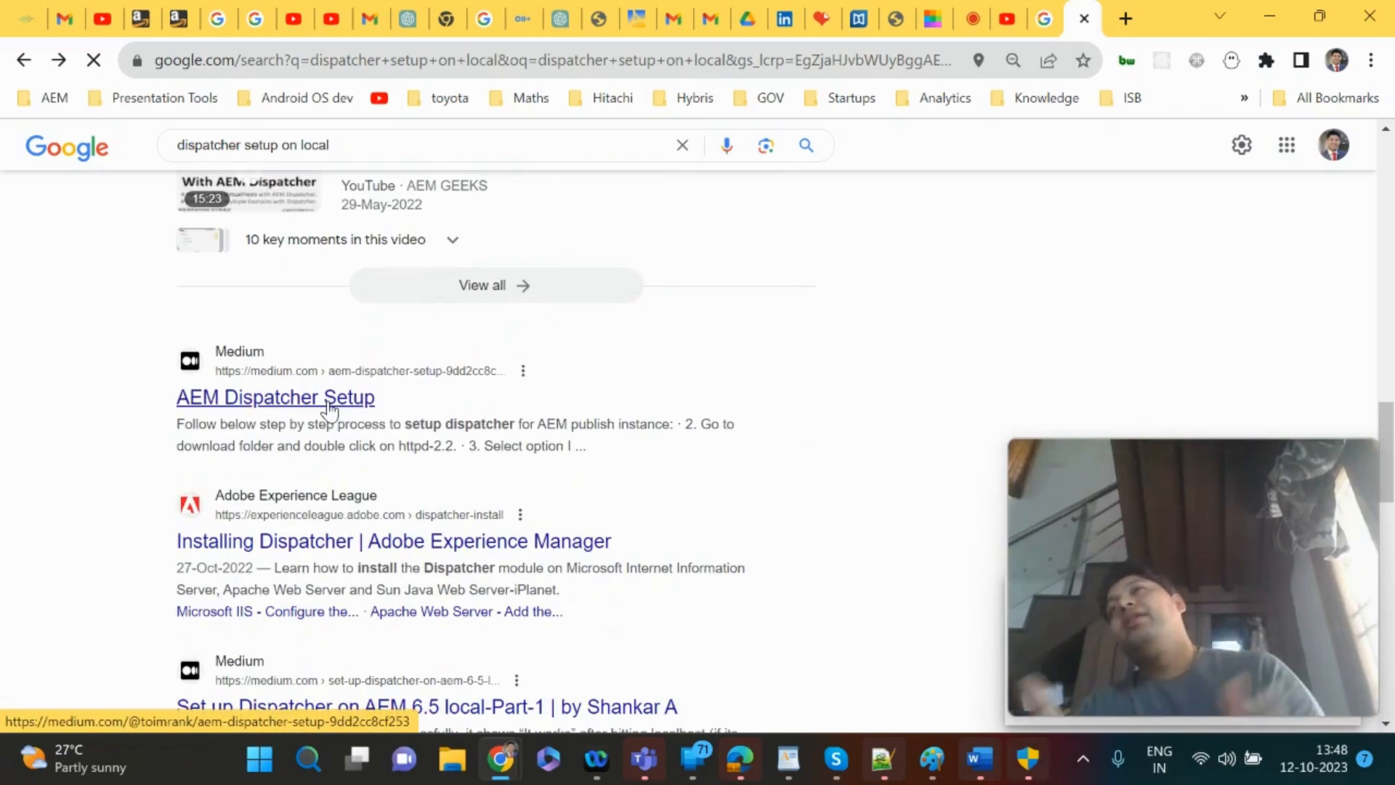
- Read the Medium article's setup steps from step 13 onward, highlighting a config line
click(274, 397)
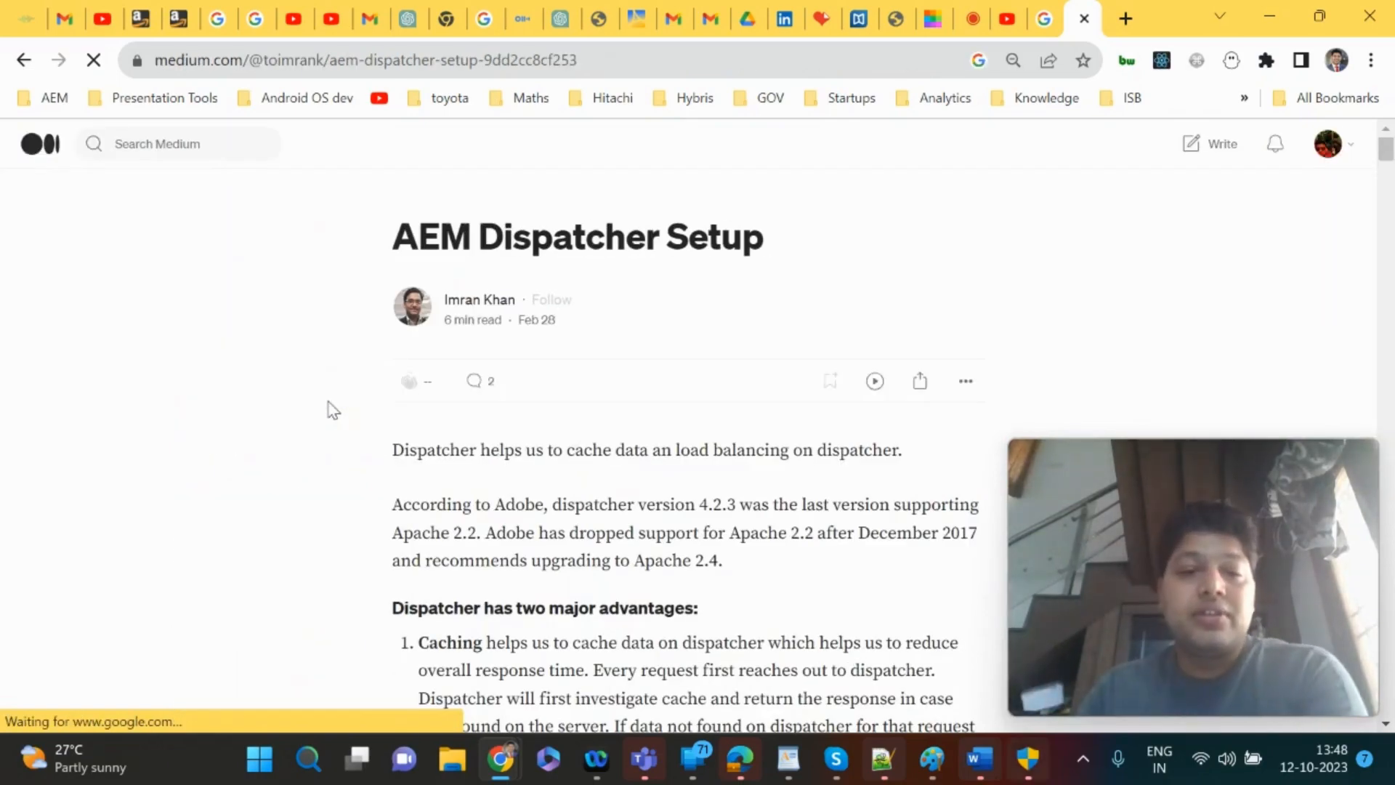
scroll(down, 3)
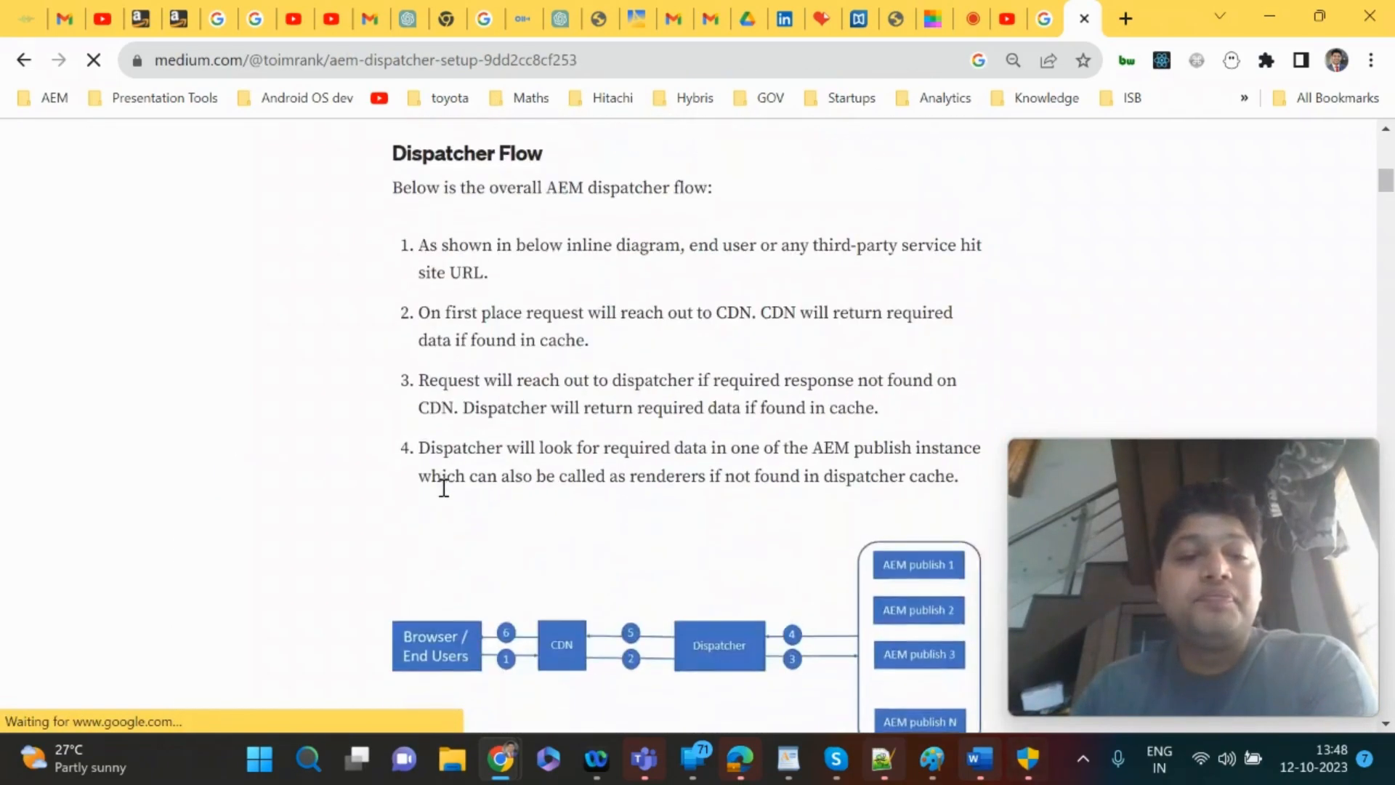
scroll(down, 3)
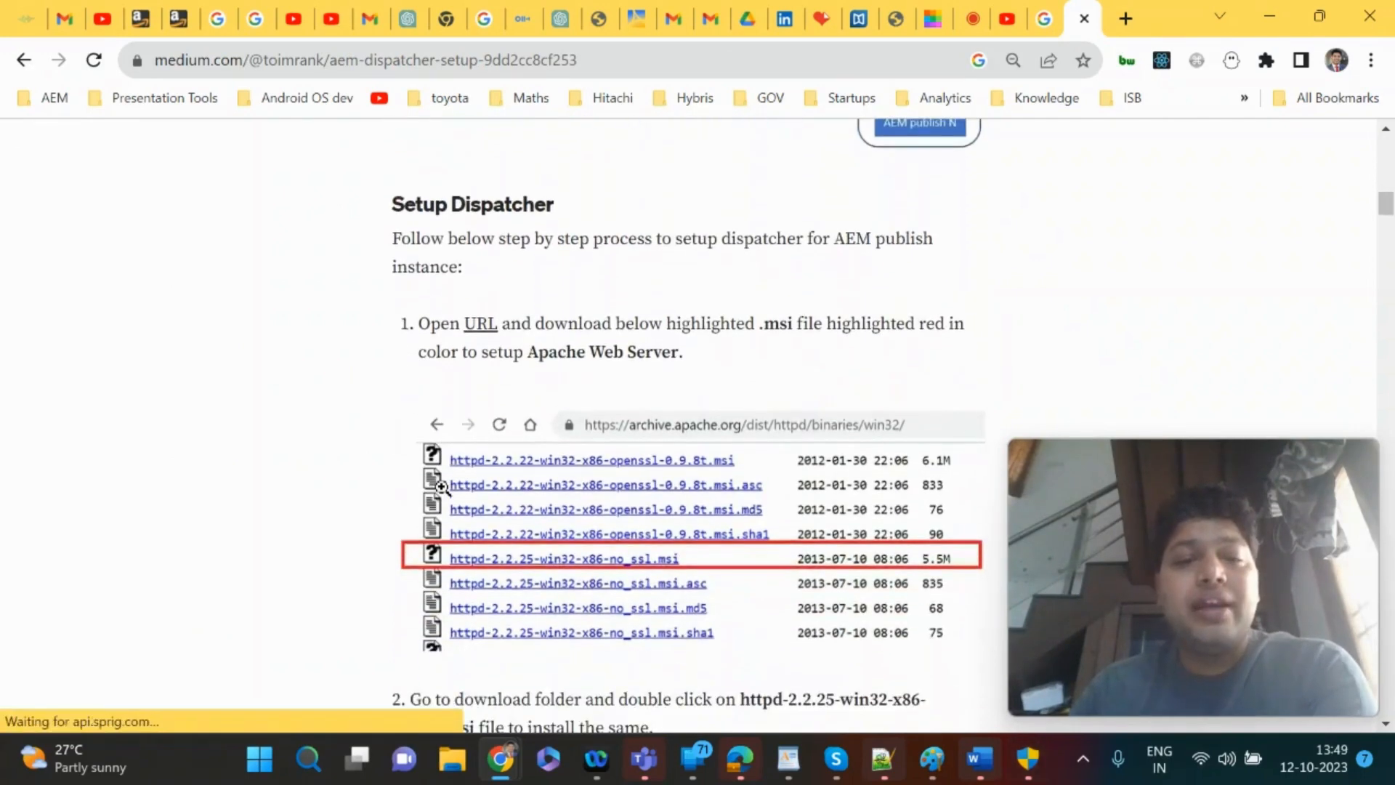
scroll(down, 3)
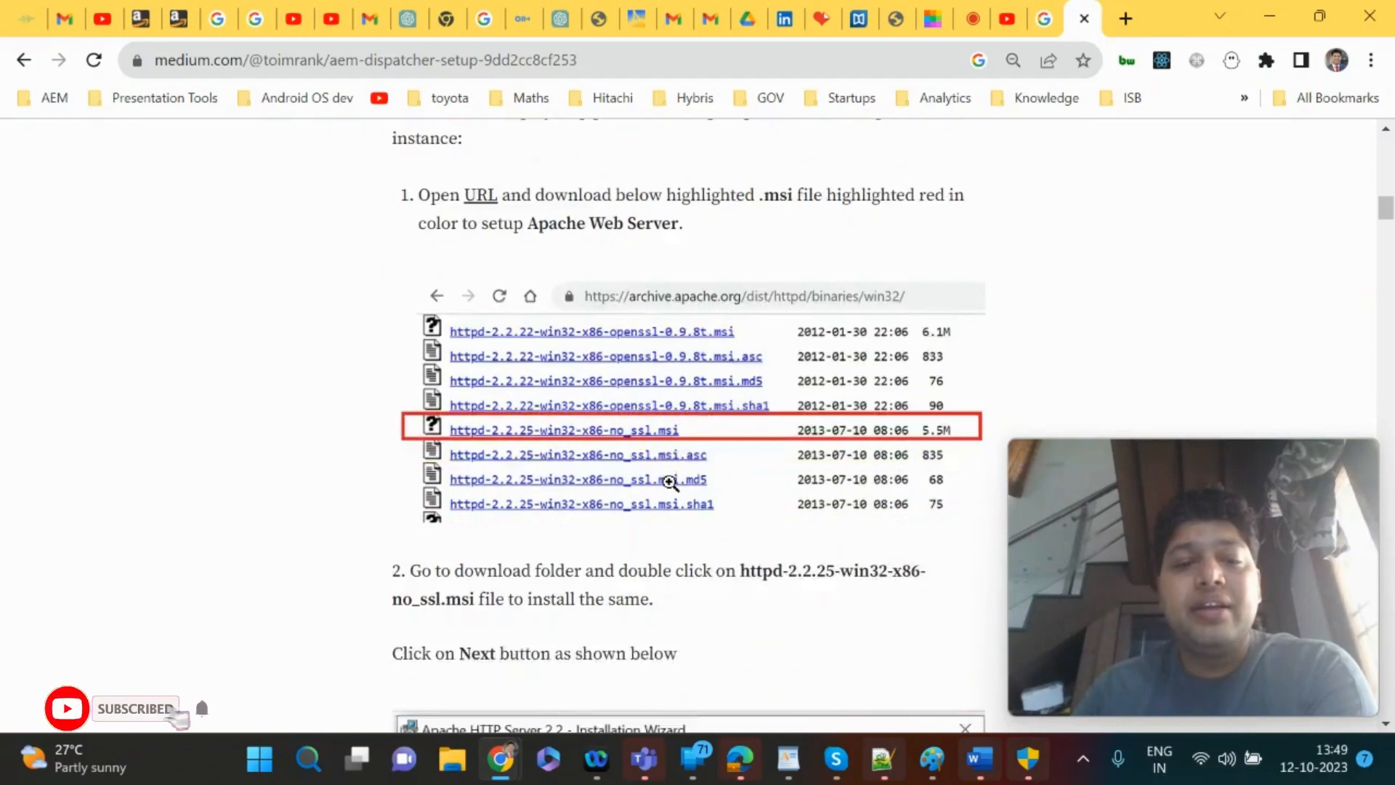
scroll(down, 3)
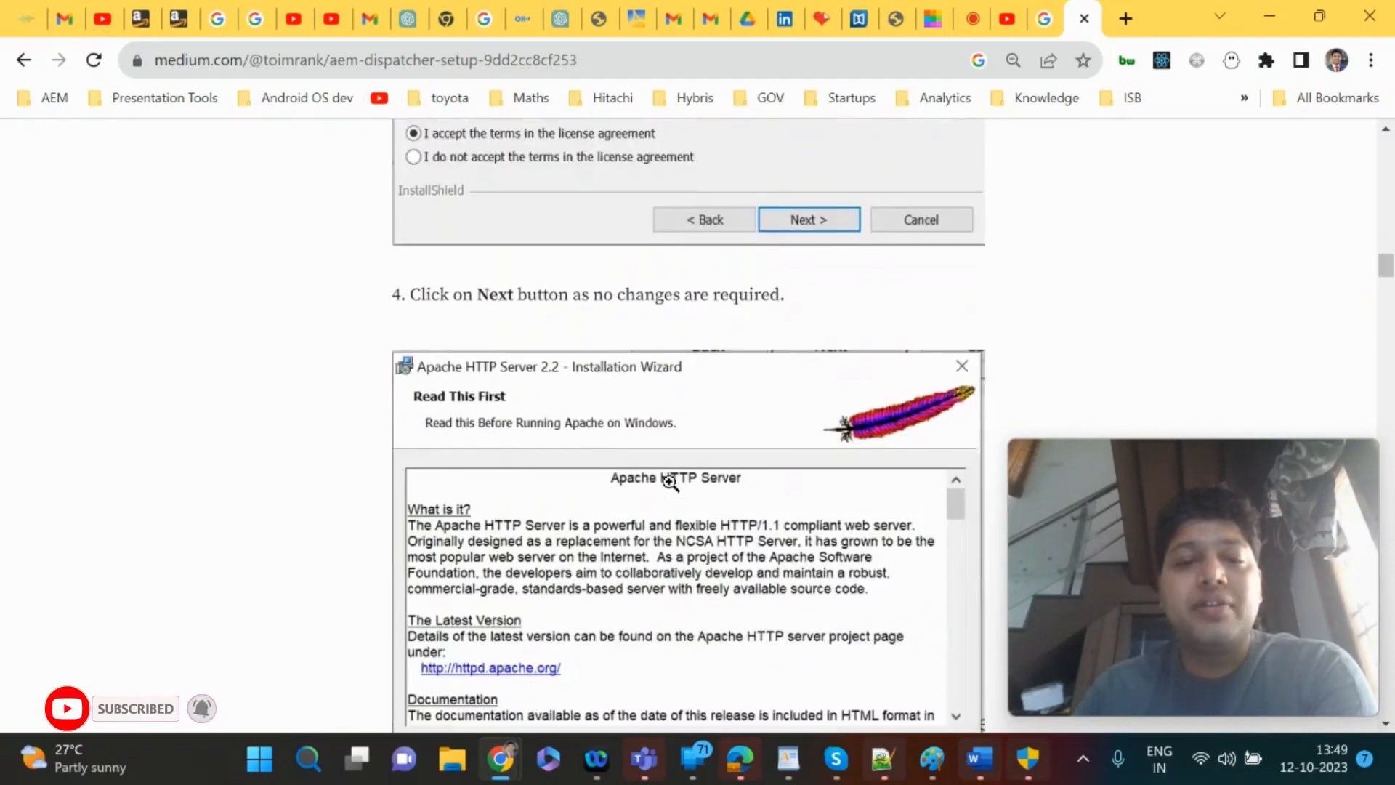
scroll(down, 3)
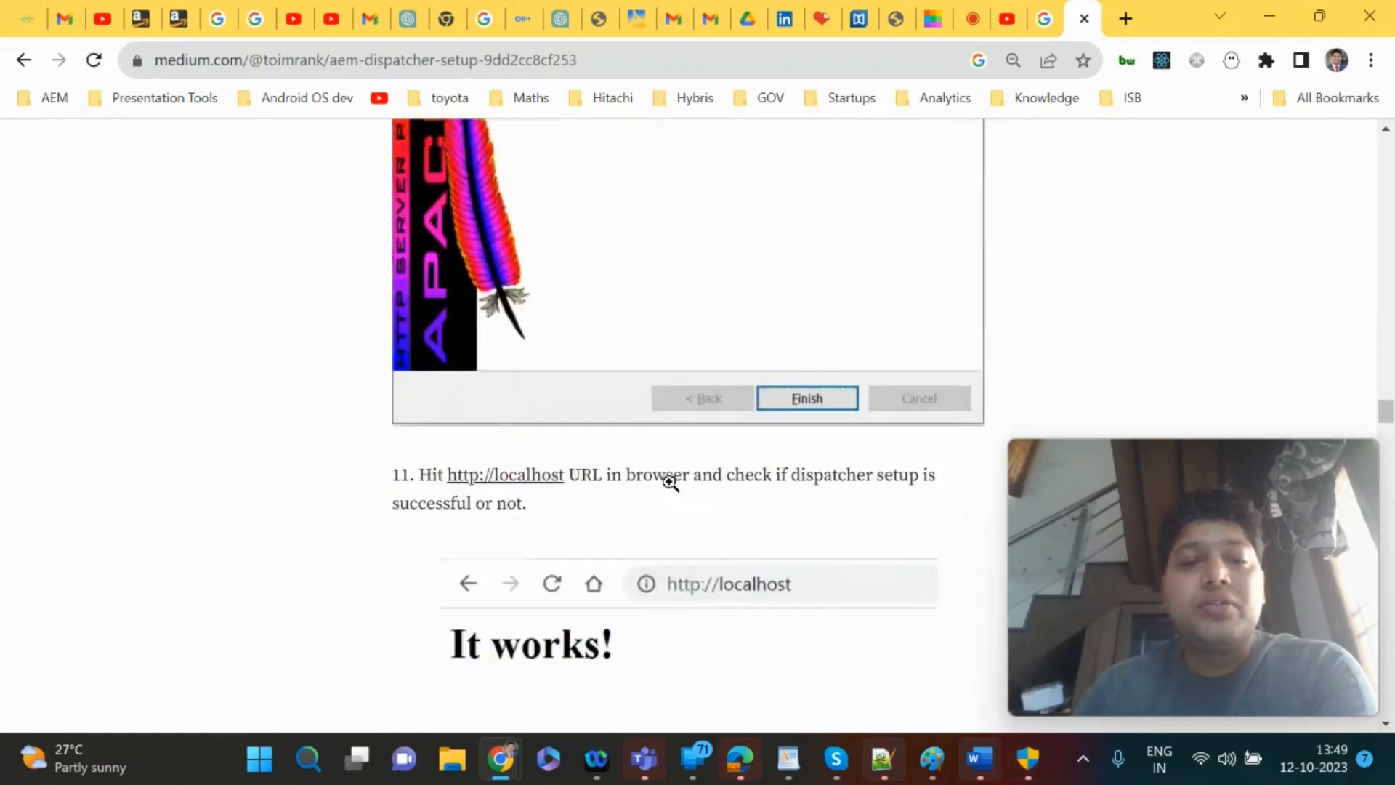
scroll(down, 3)
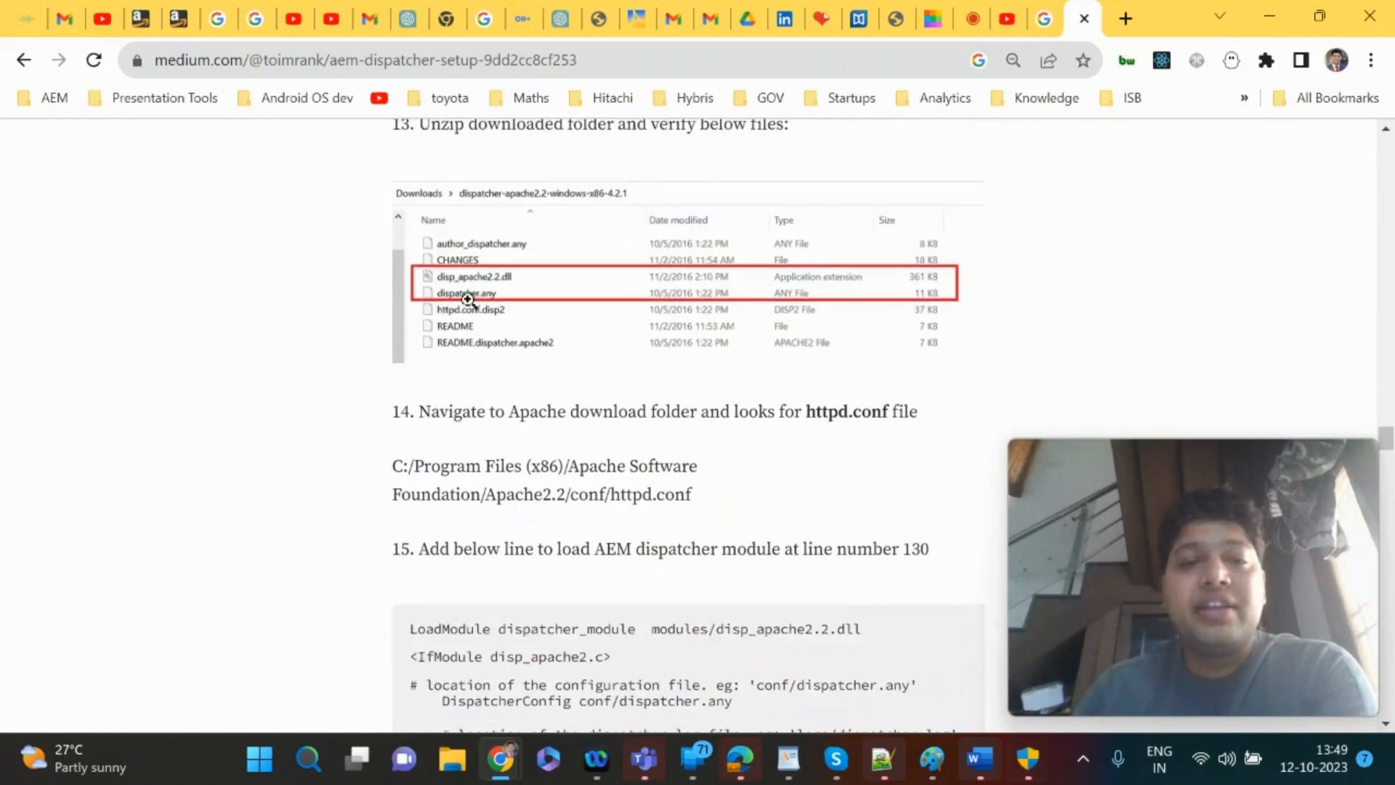
scroll(down, 3)
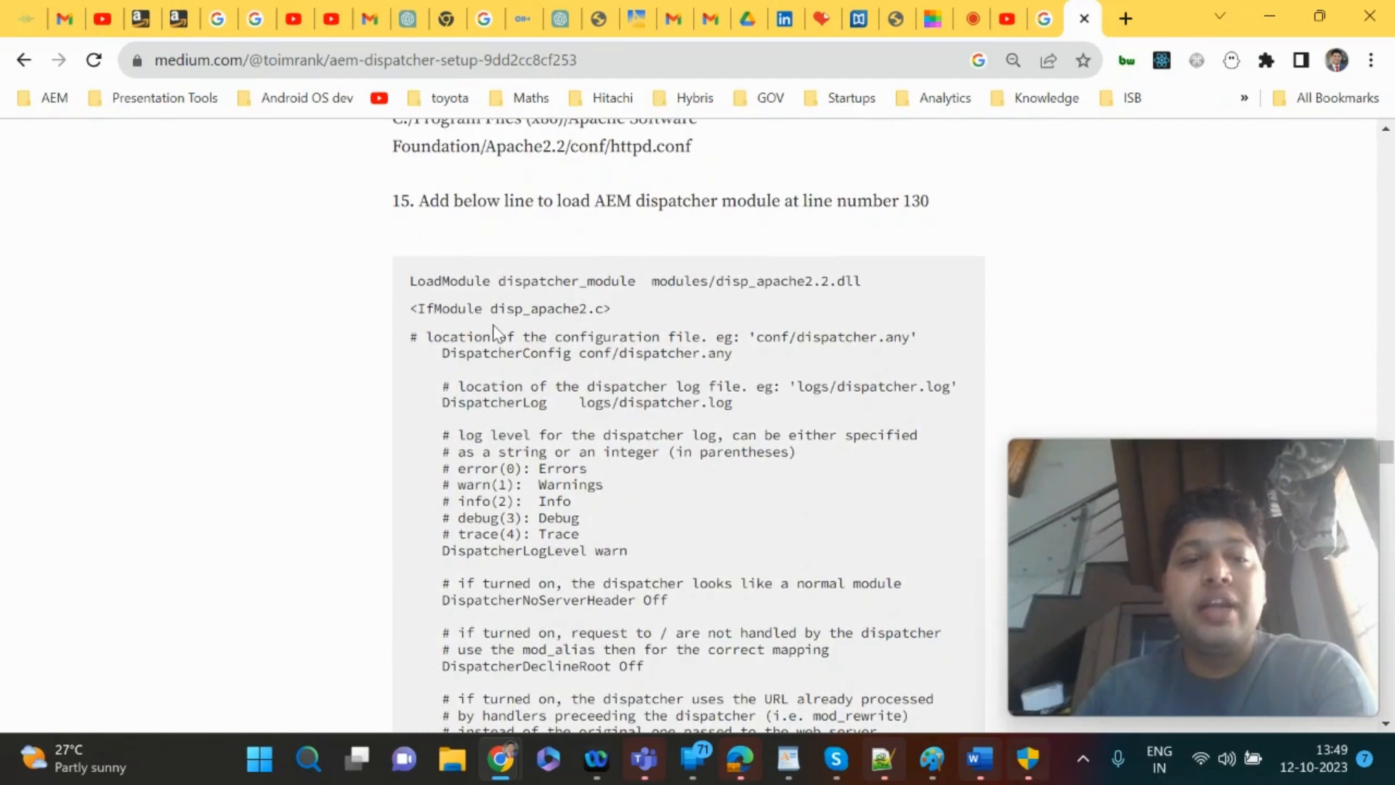
drag(410, 281, 612, 308)
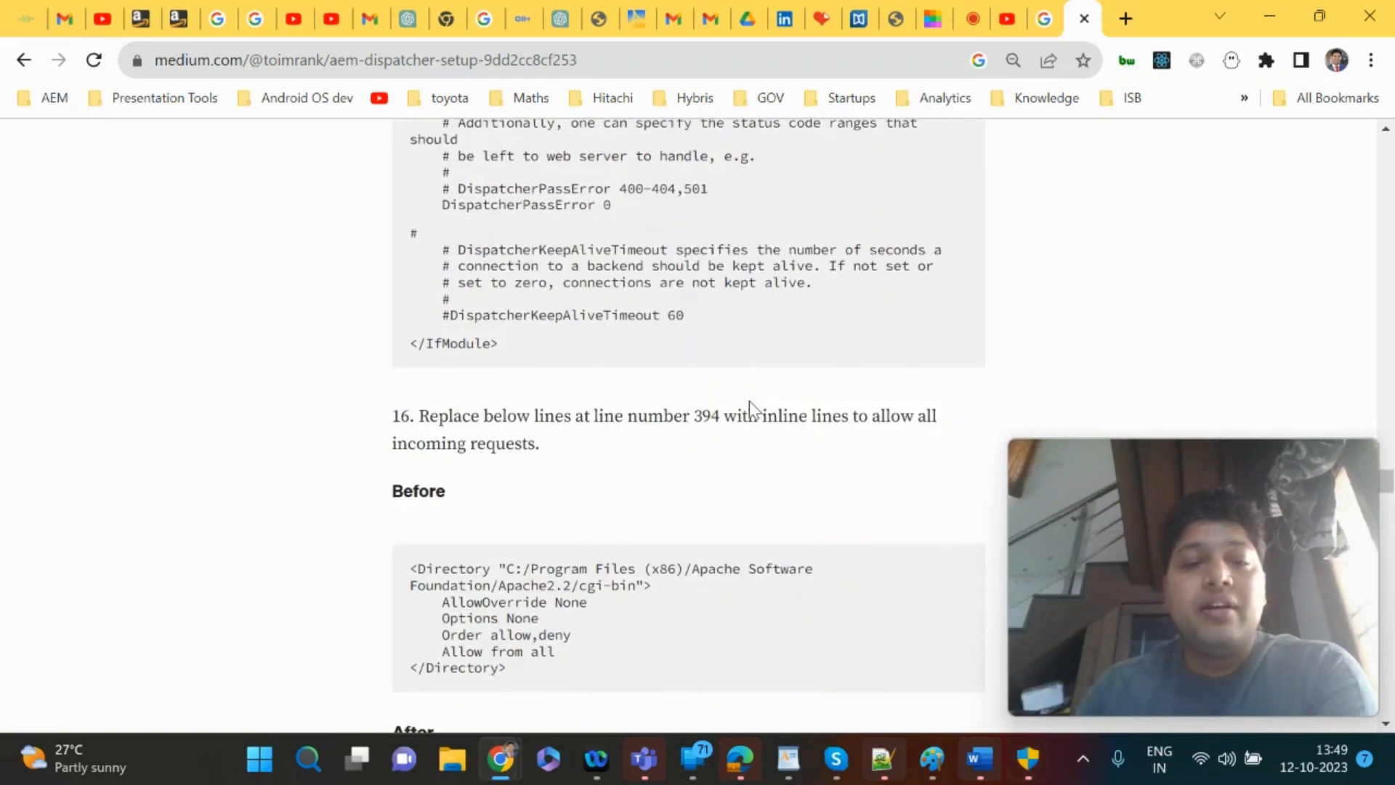
- Continue through the final steps to the publish and dispatcher URL screenshots at the end
scroll(down, 3)
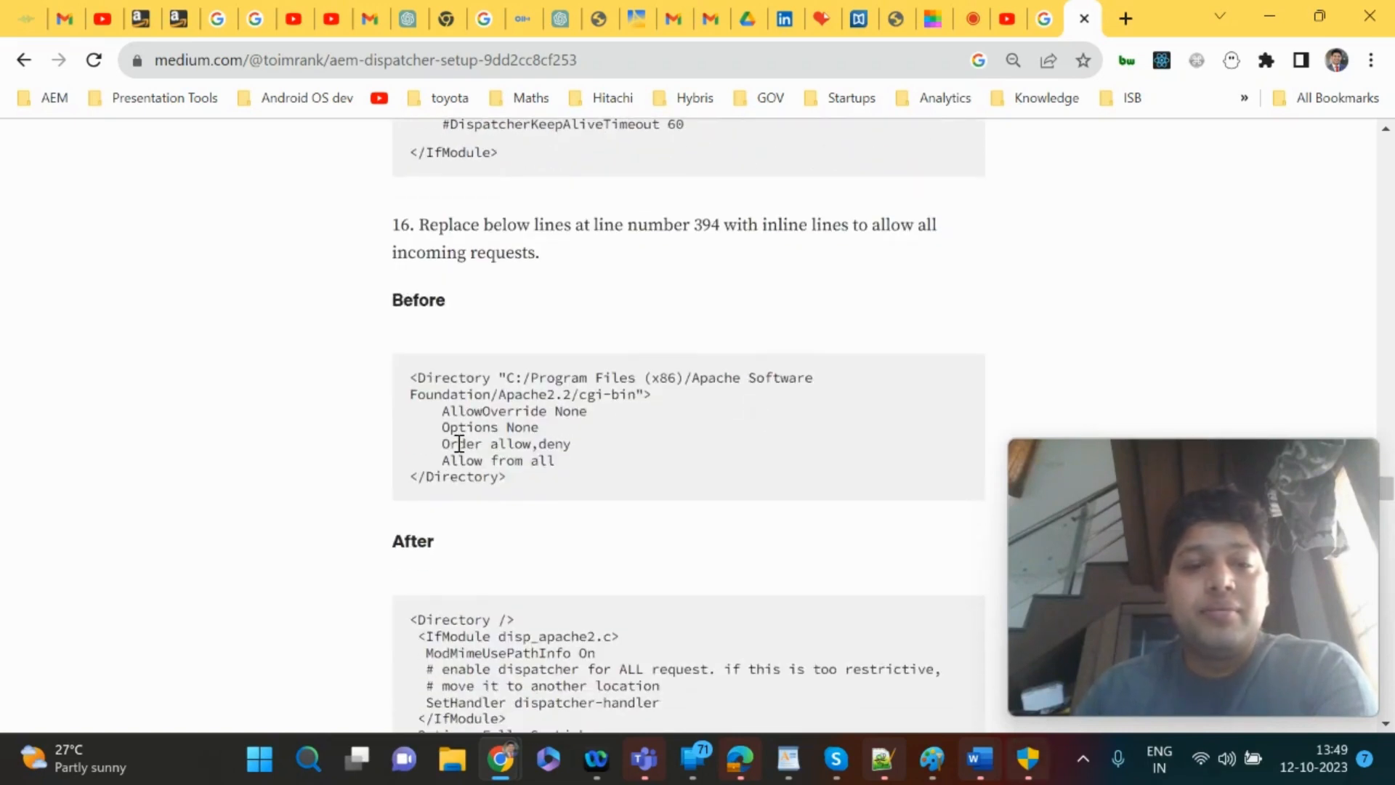
scroll(down, 3)
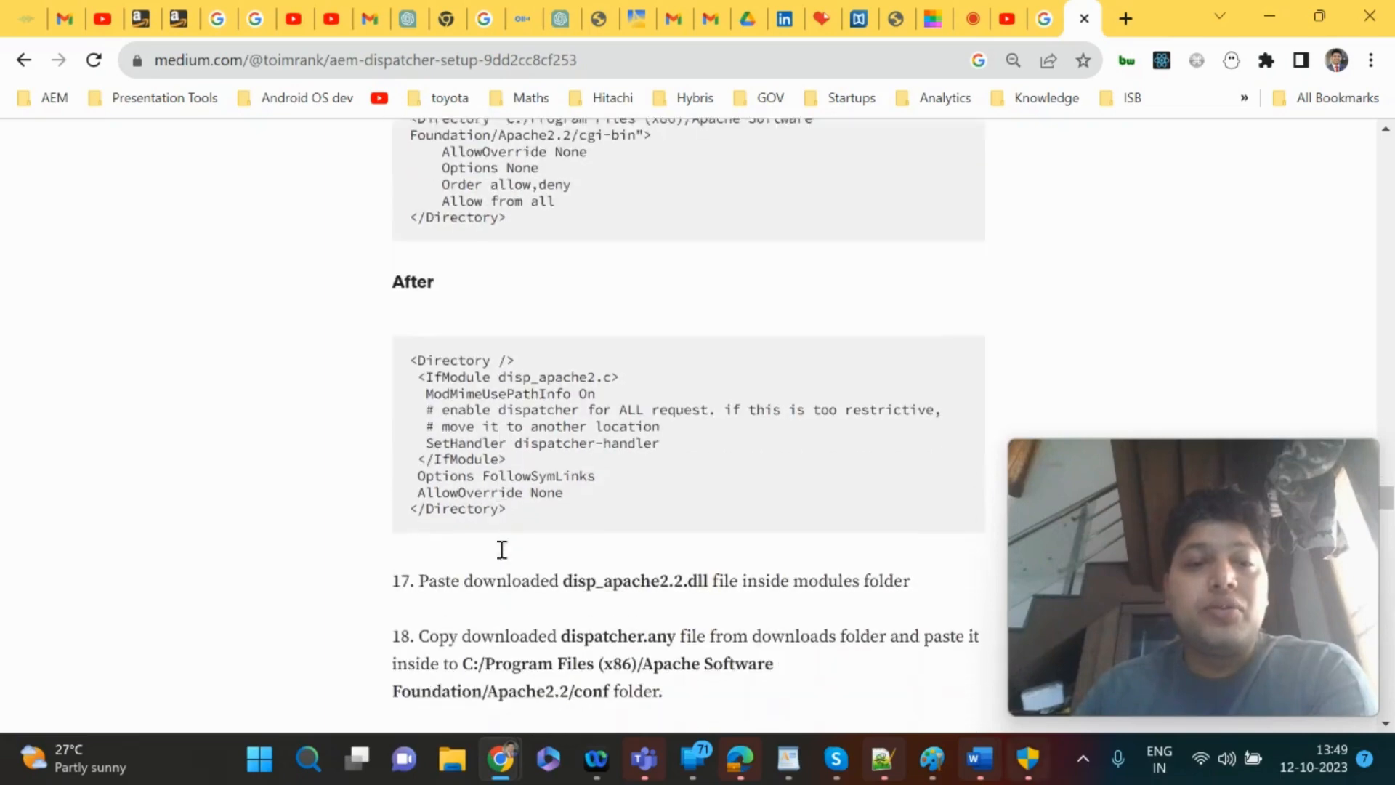
scroll(down, 3)
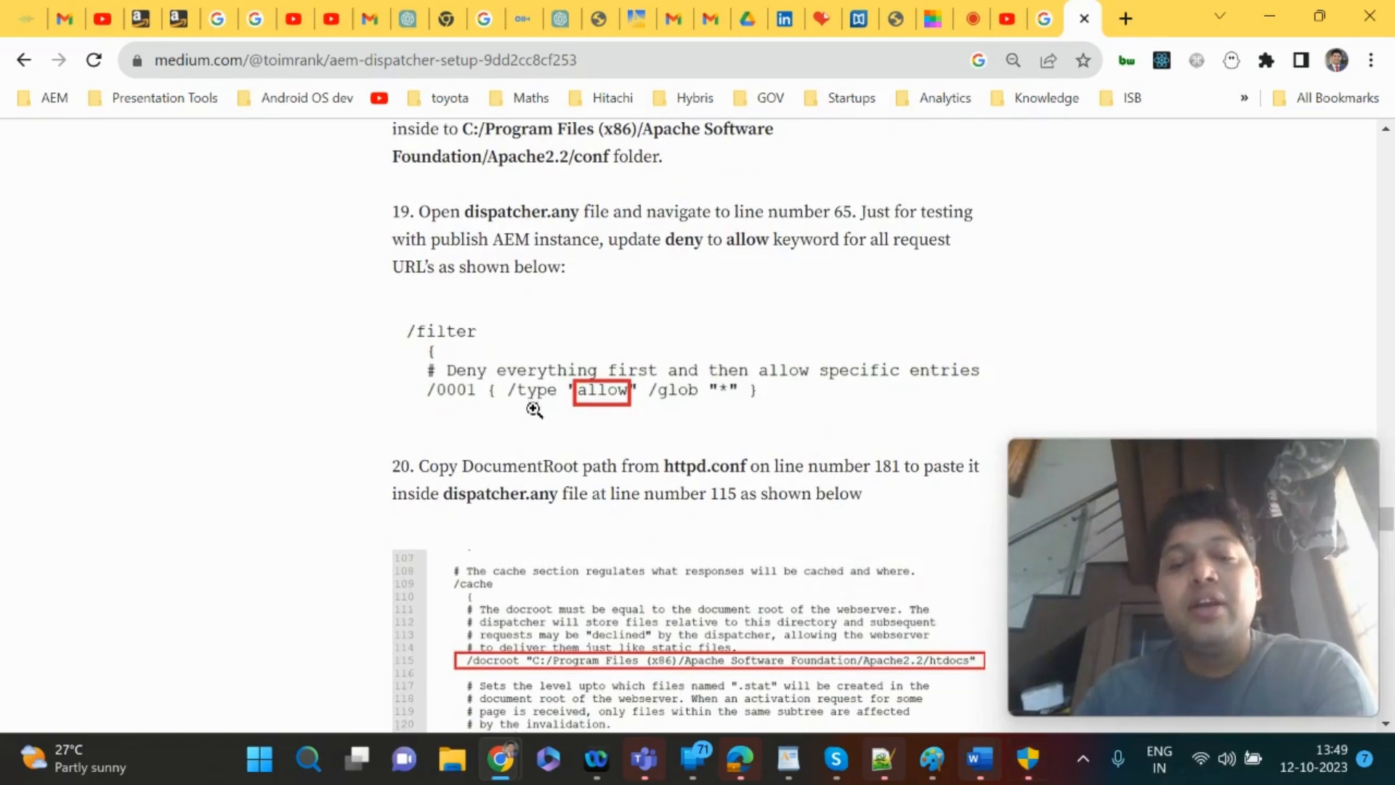
scroll(down, 3)
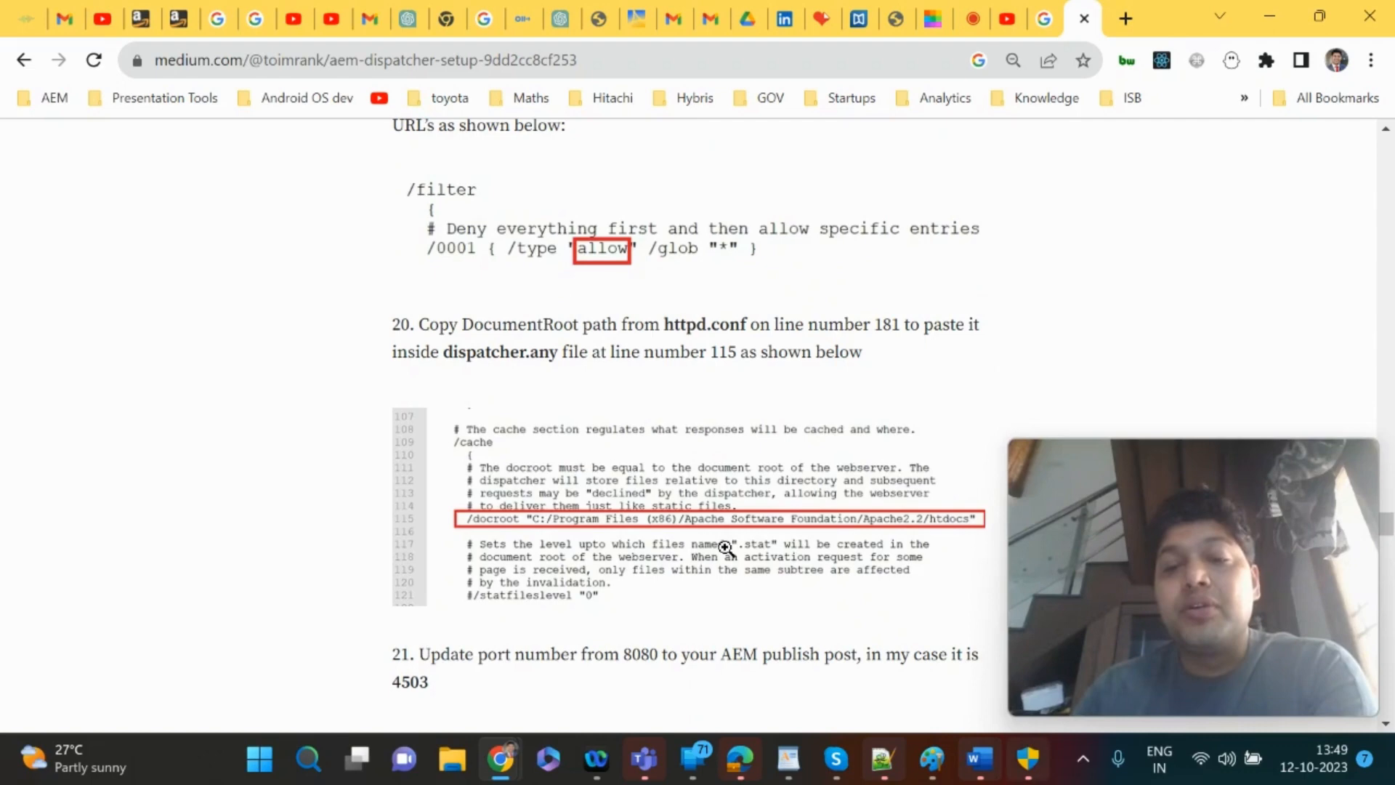
scroll(down, 3)
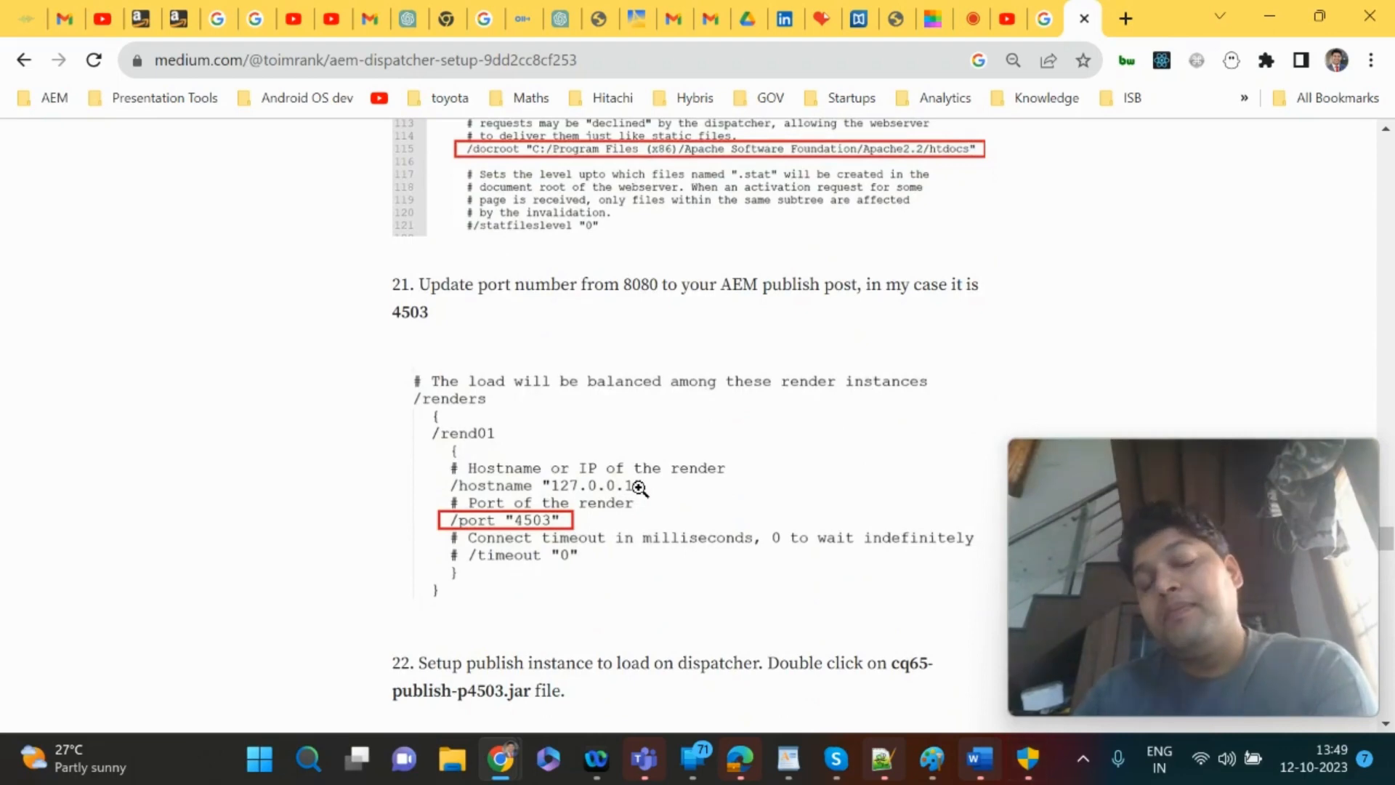
scroll(down, 3)
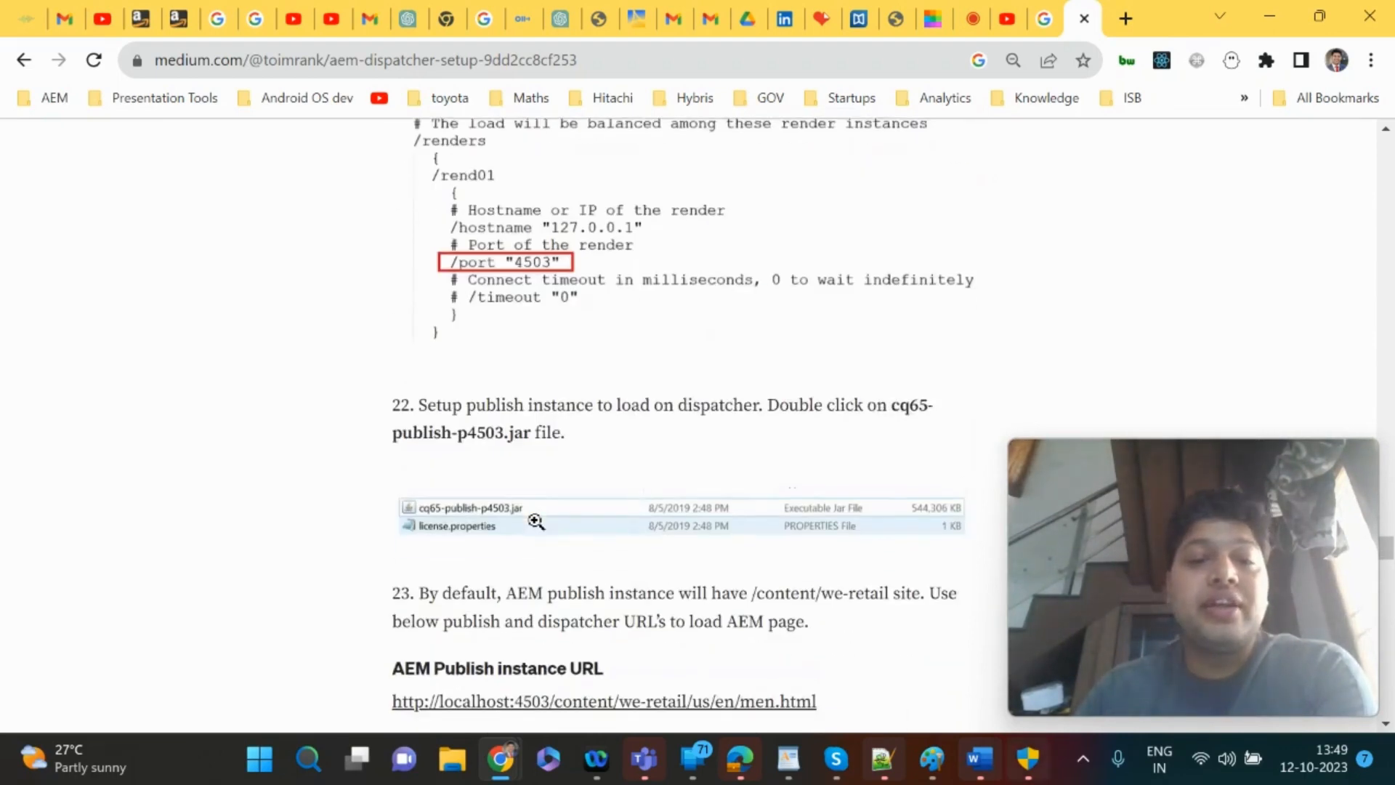
scroll(down, 3)
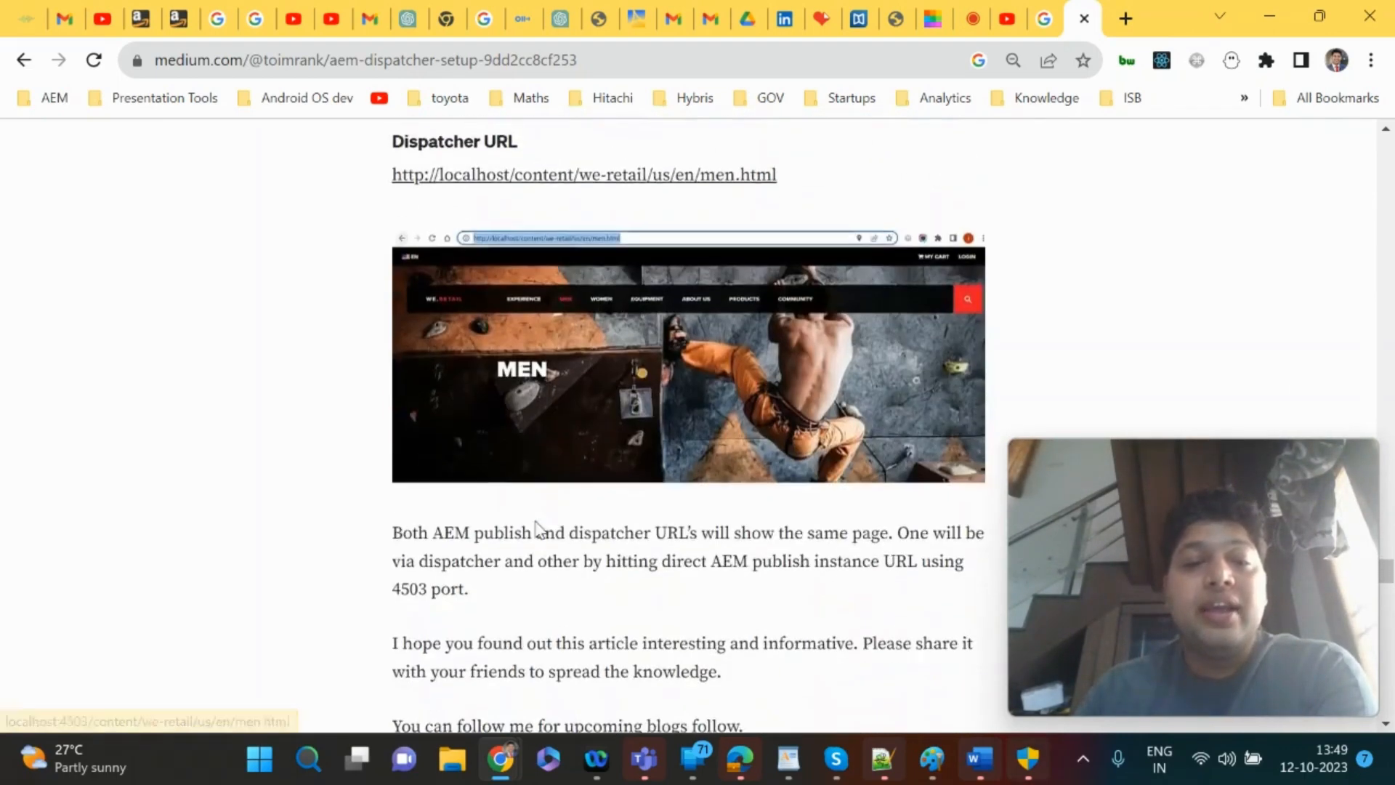
scroll(down, 3)
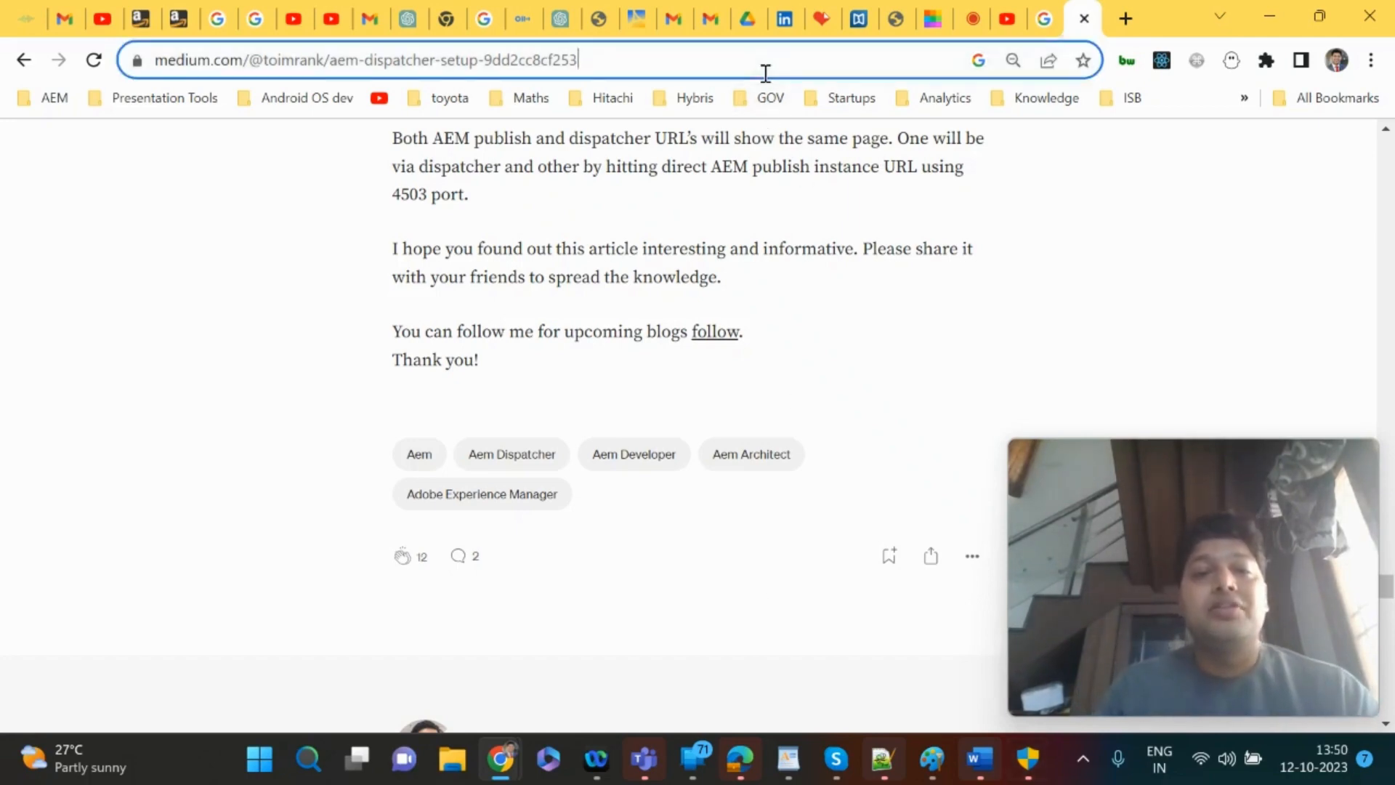
- Search Google for 'dispatcher rewrite rules' and open the Axamit article
text(dispatcher setup on local)
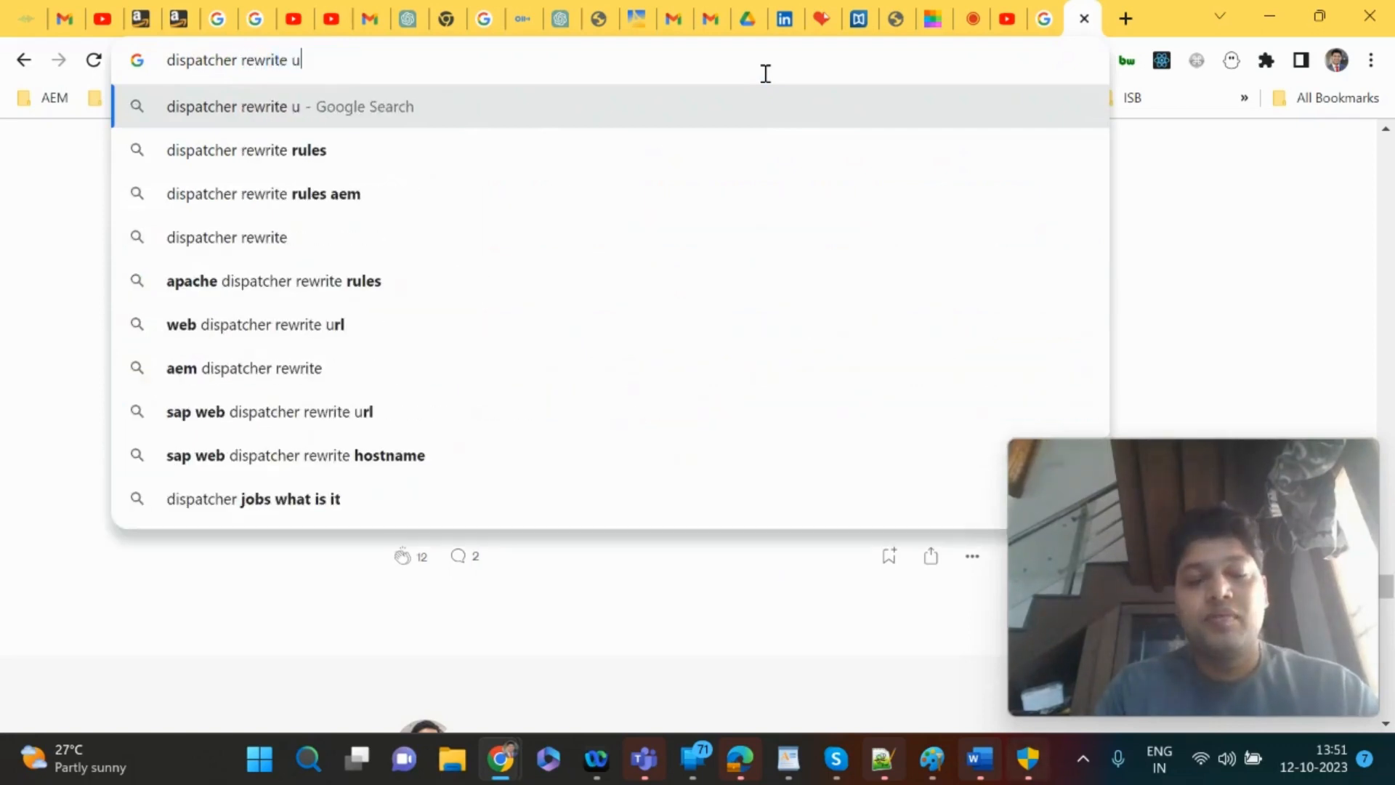
text(rles)
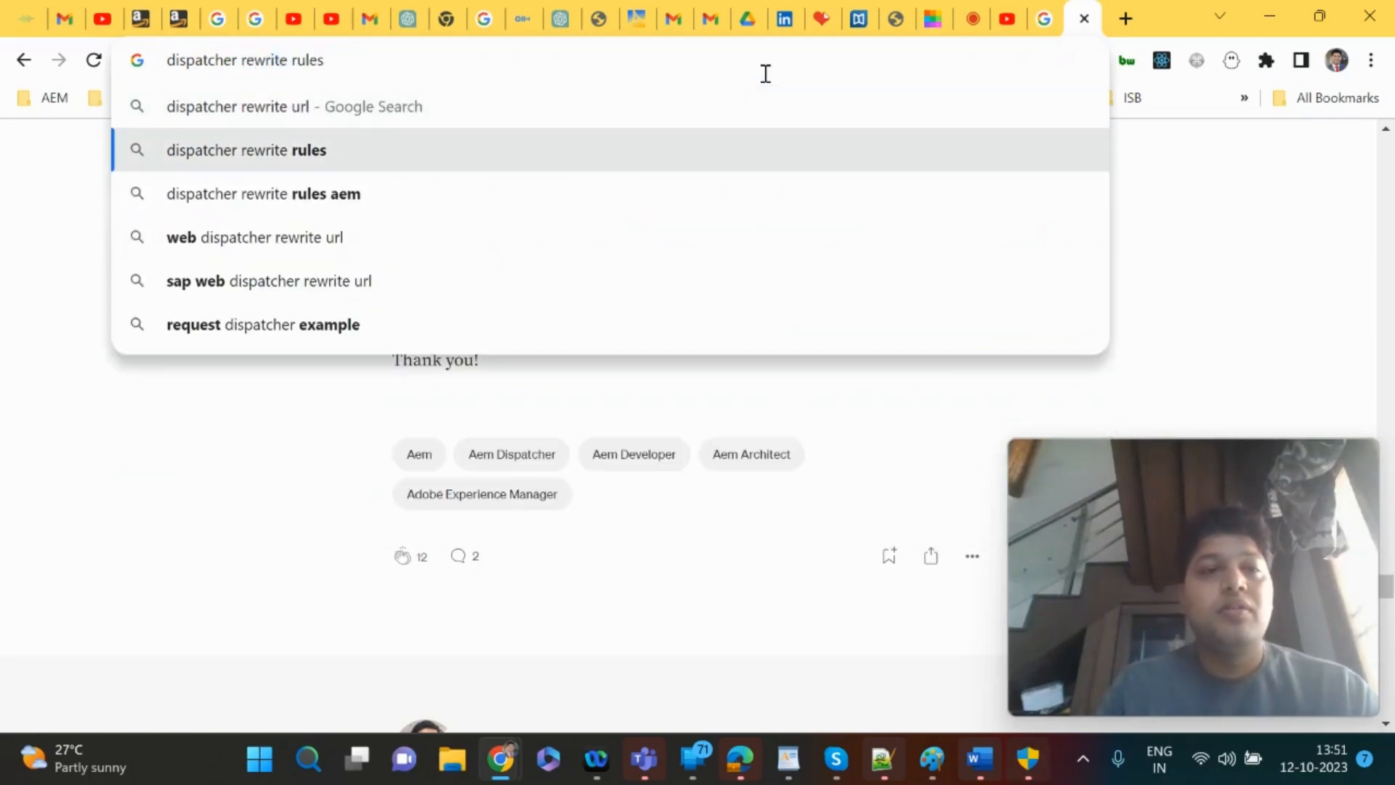
click(247, 150)
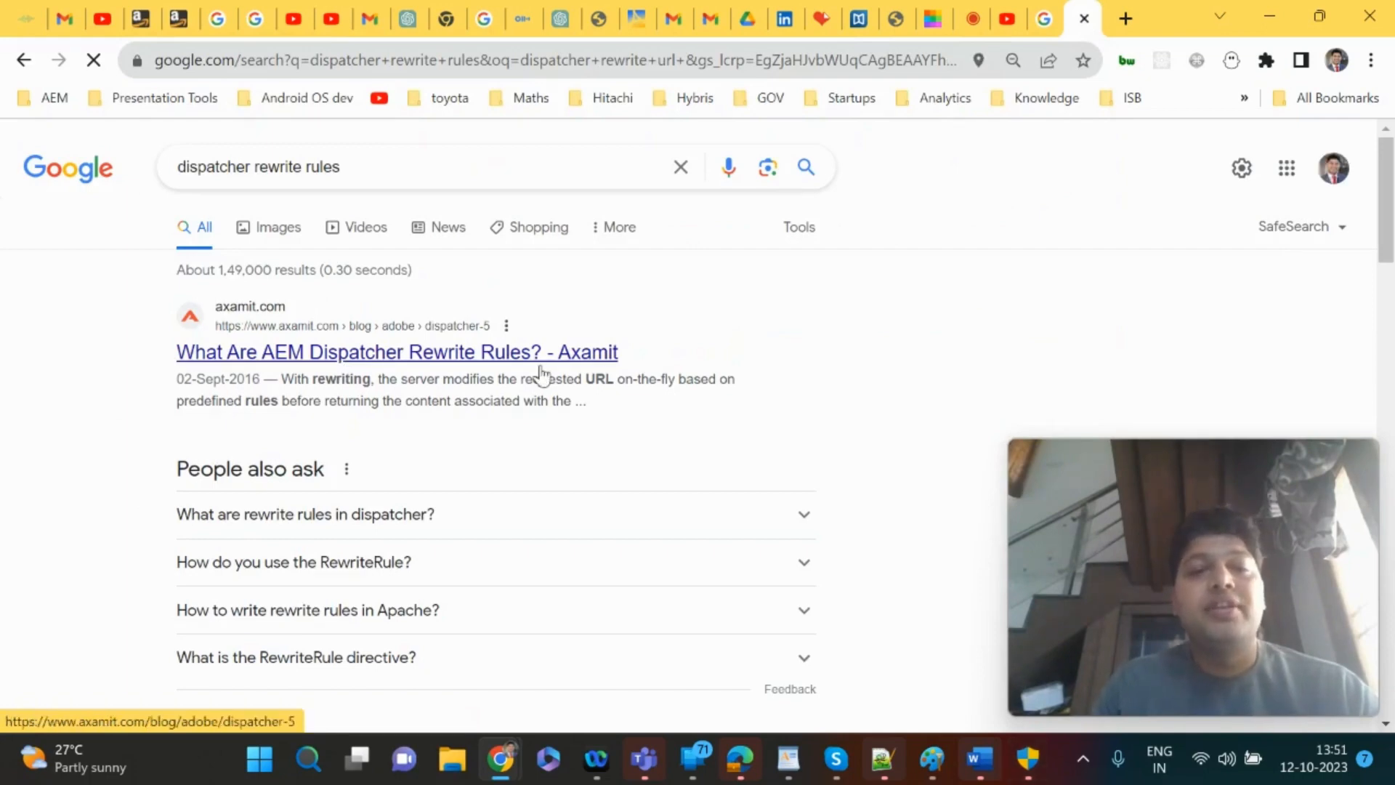
click(396, 352)
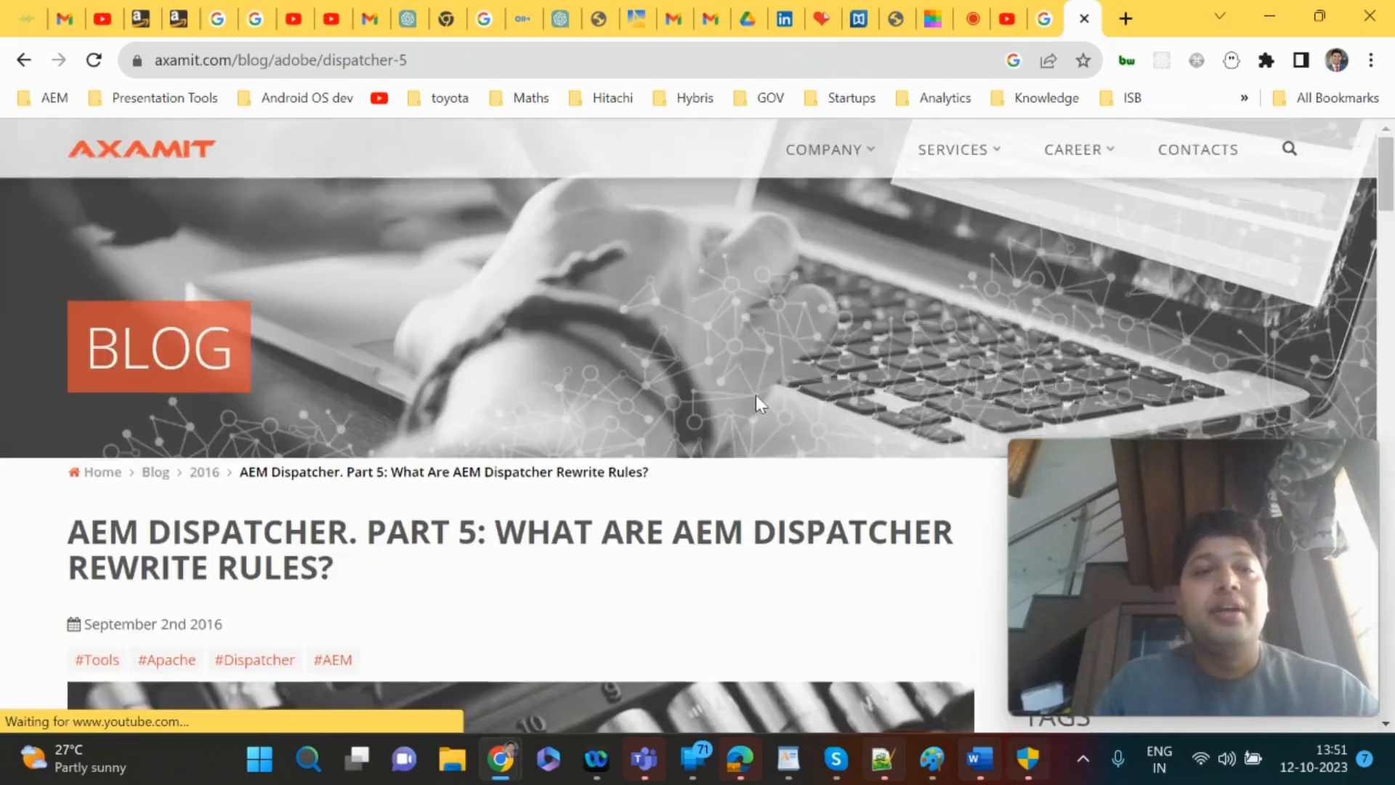
- Read the Axamit article, highlighting the example RewriteRule line, down to its summary
scroll(down, 3)
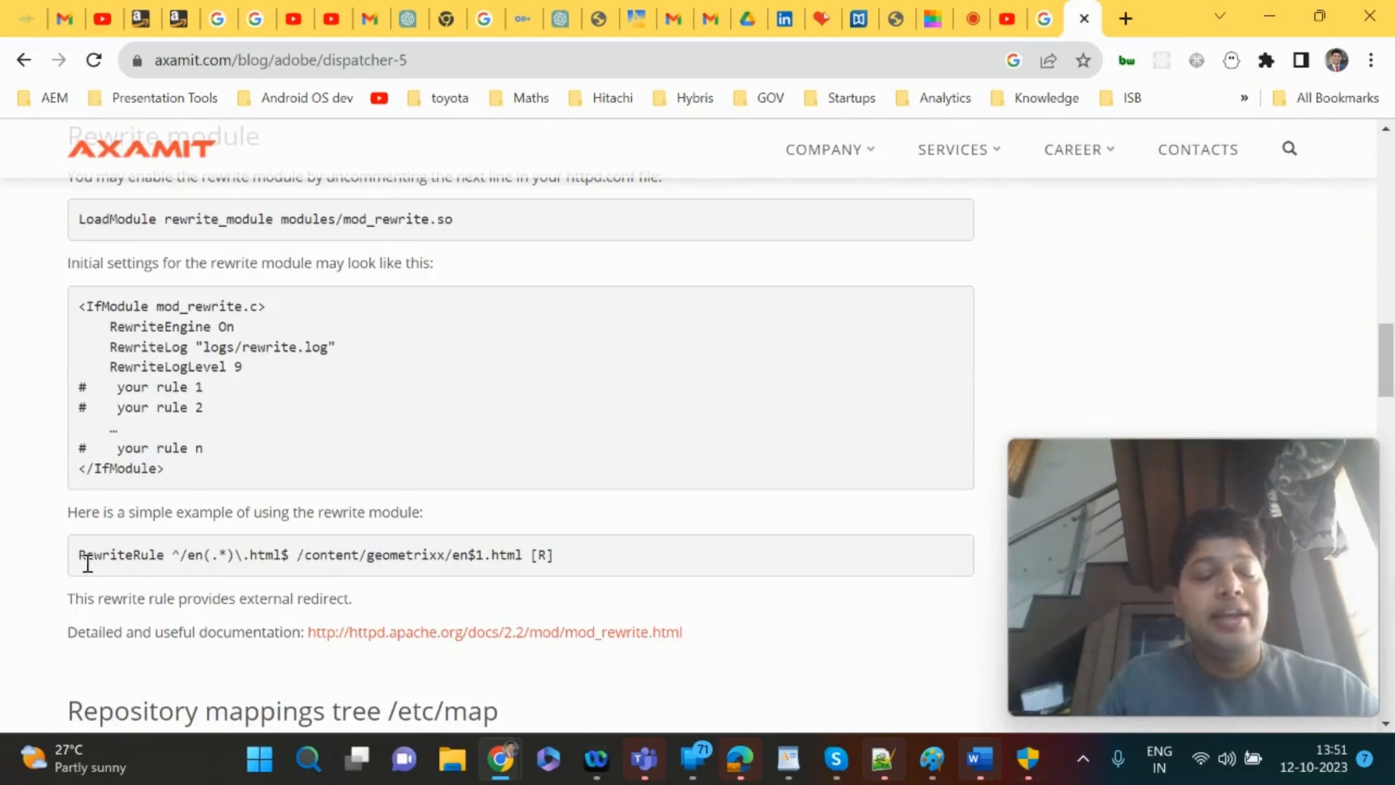
drag(78, 554, 485, 553)
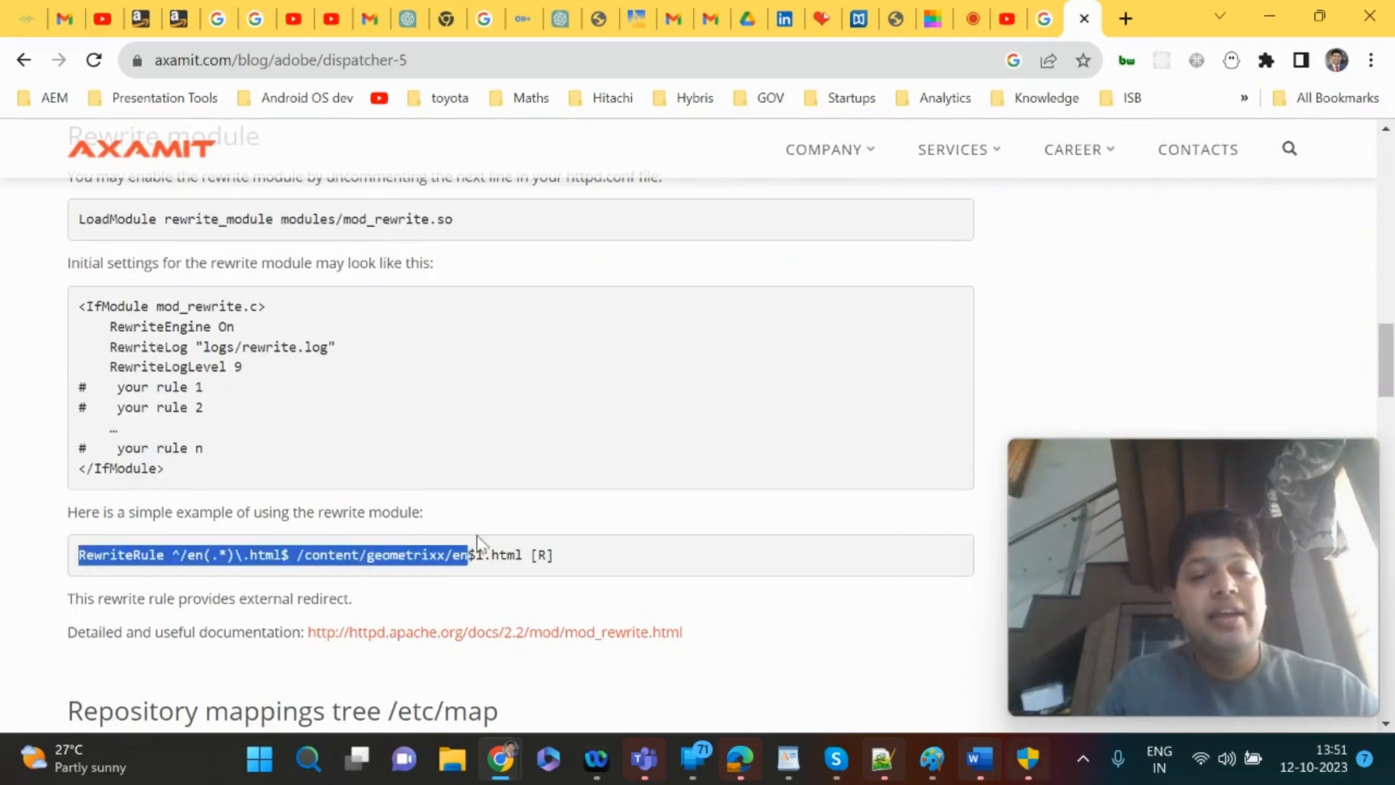
click(591, 519)
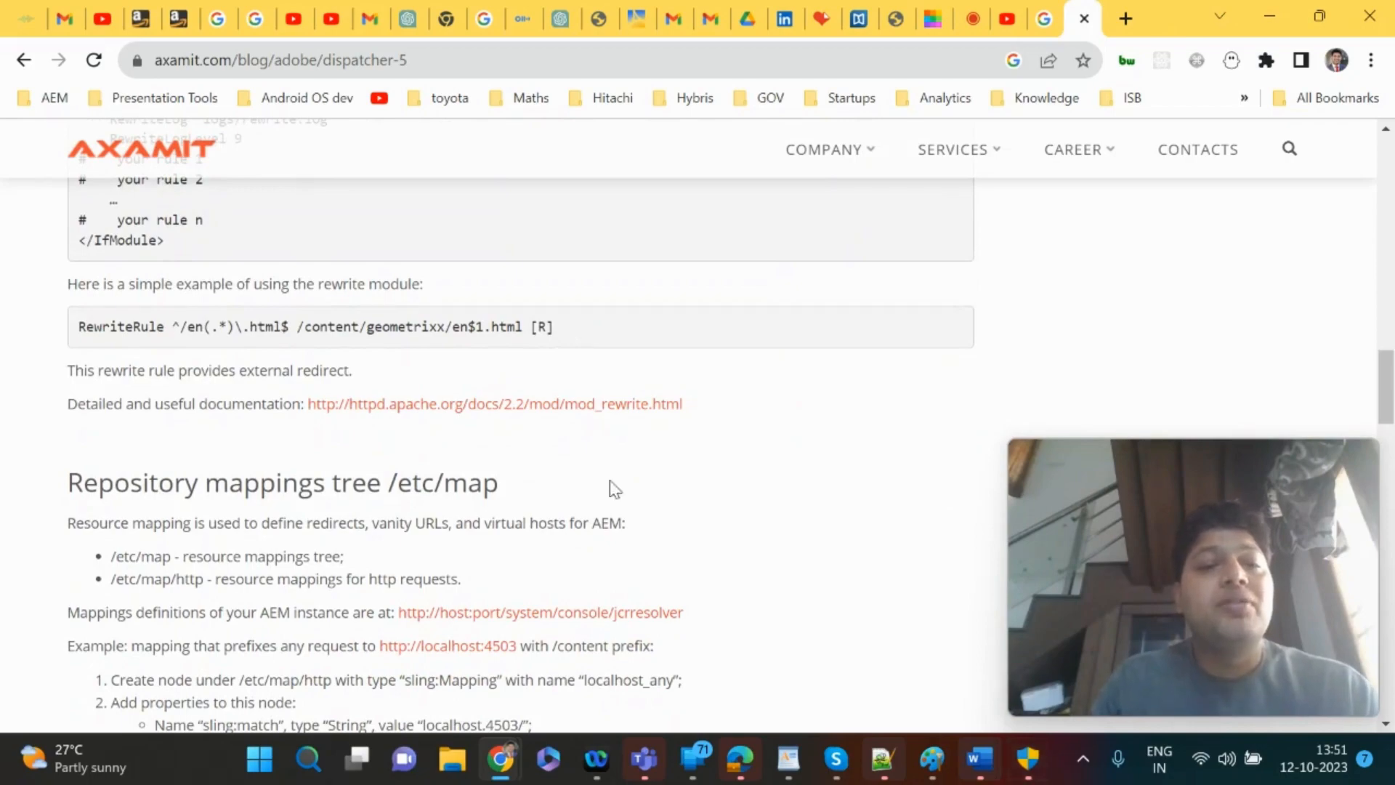
scroll(down, 3)
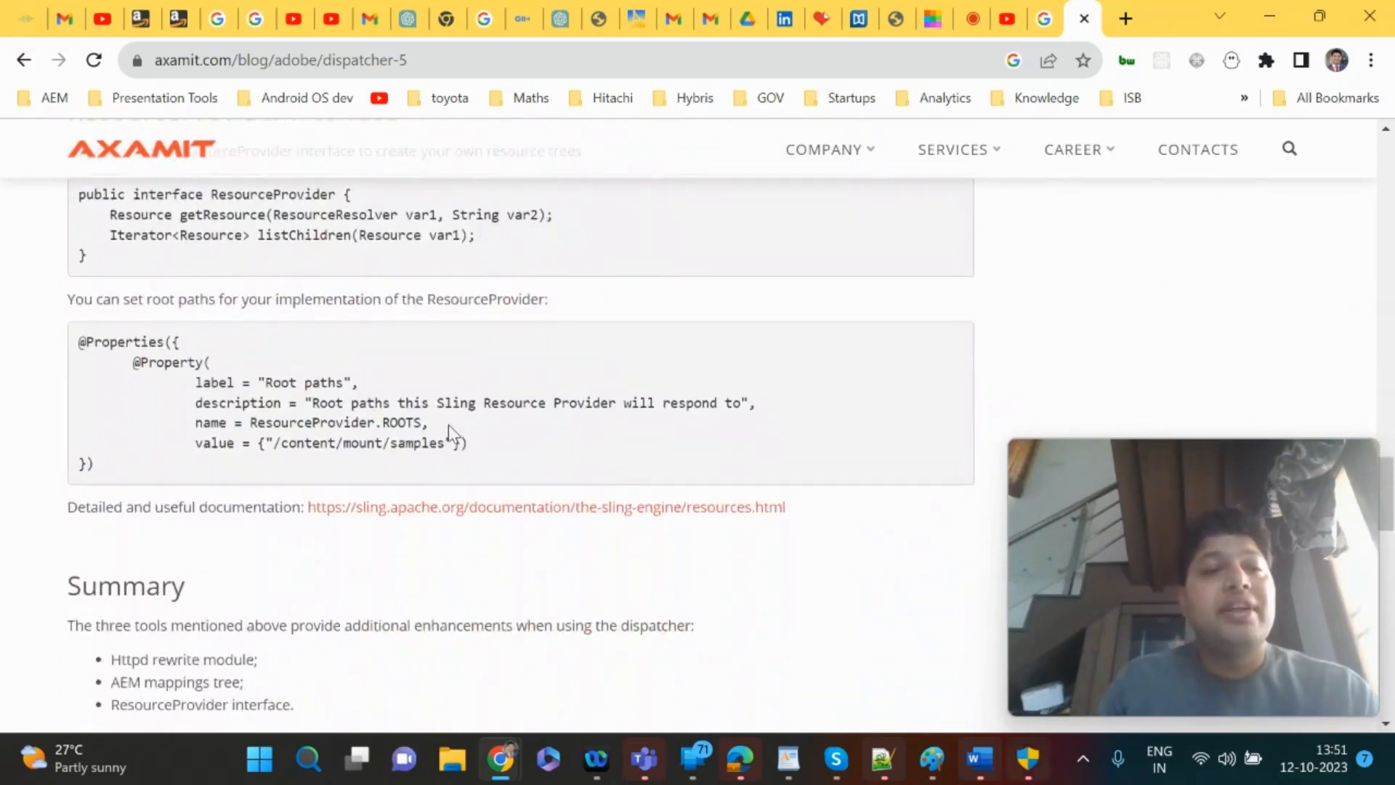
scroll(down, 3)
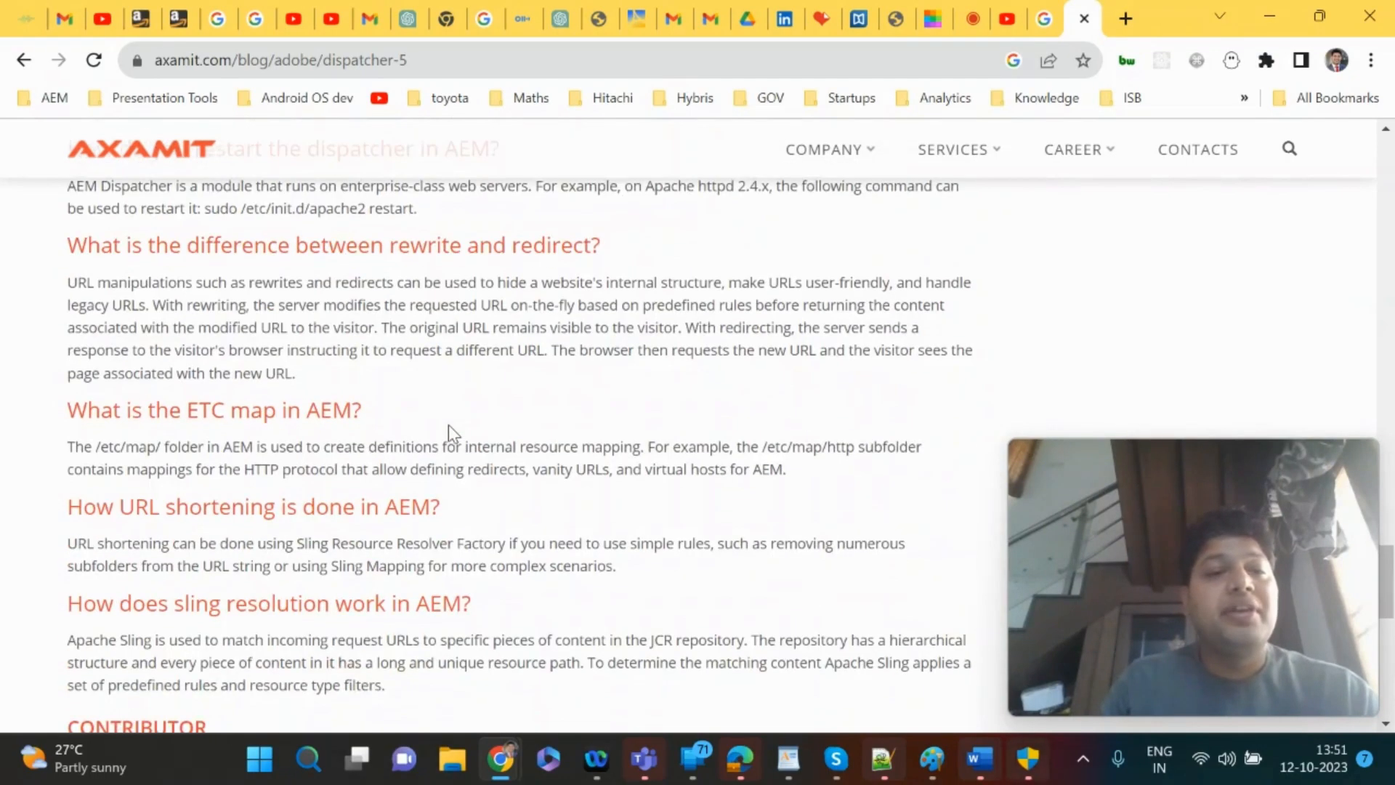
scroll(down, 3)
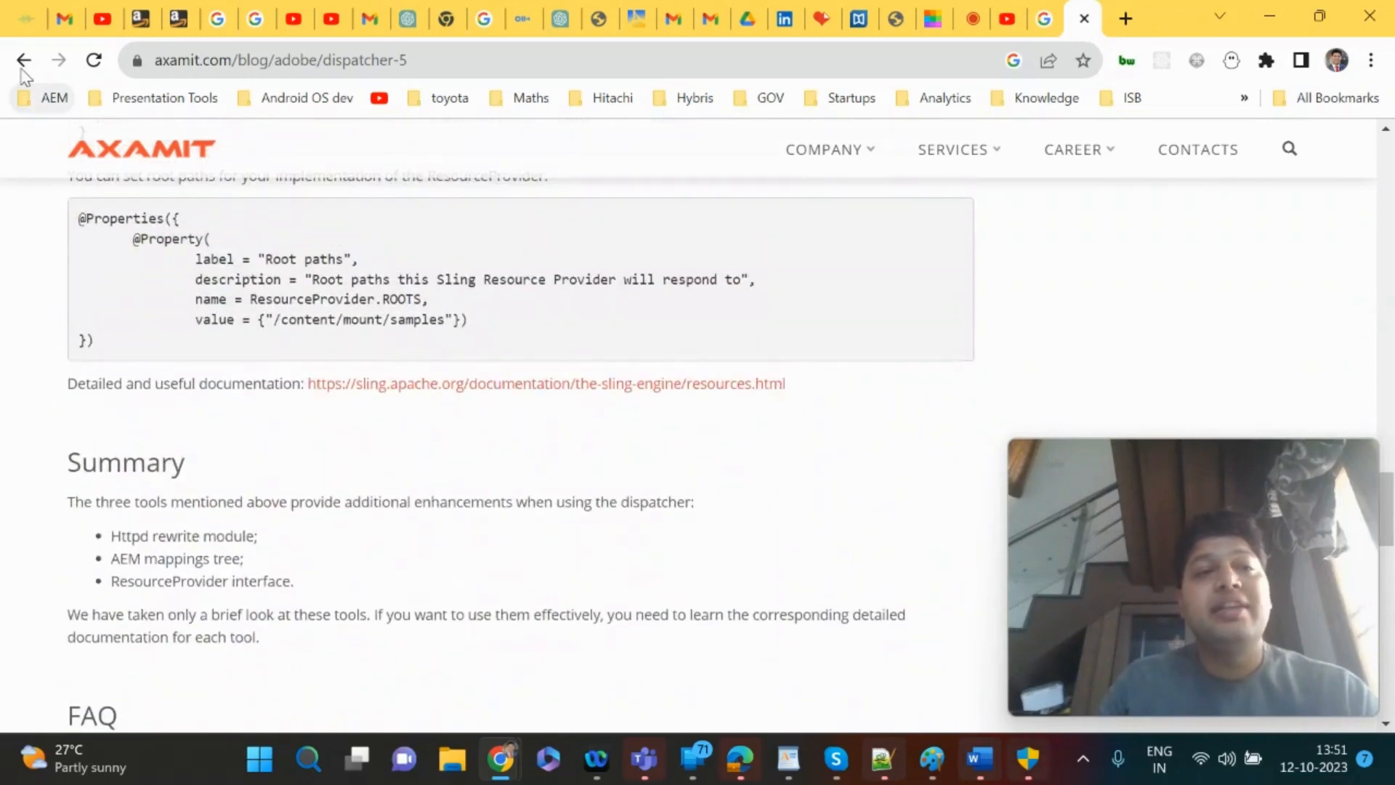
mouse_move(25, 60)
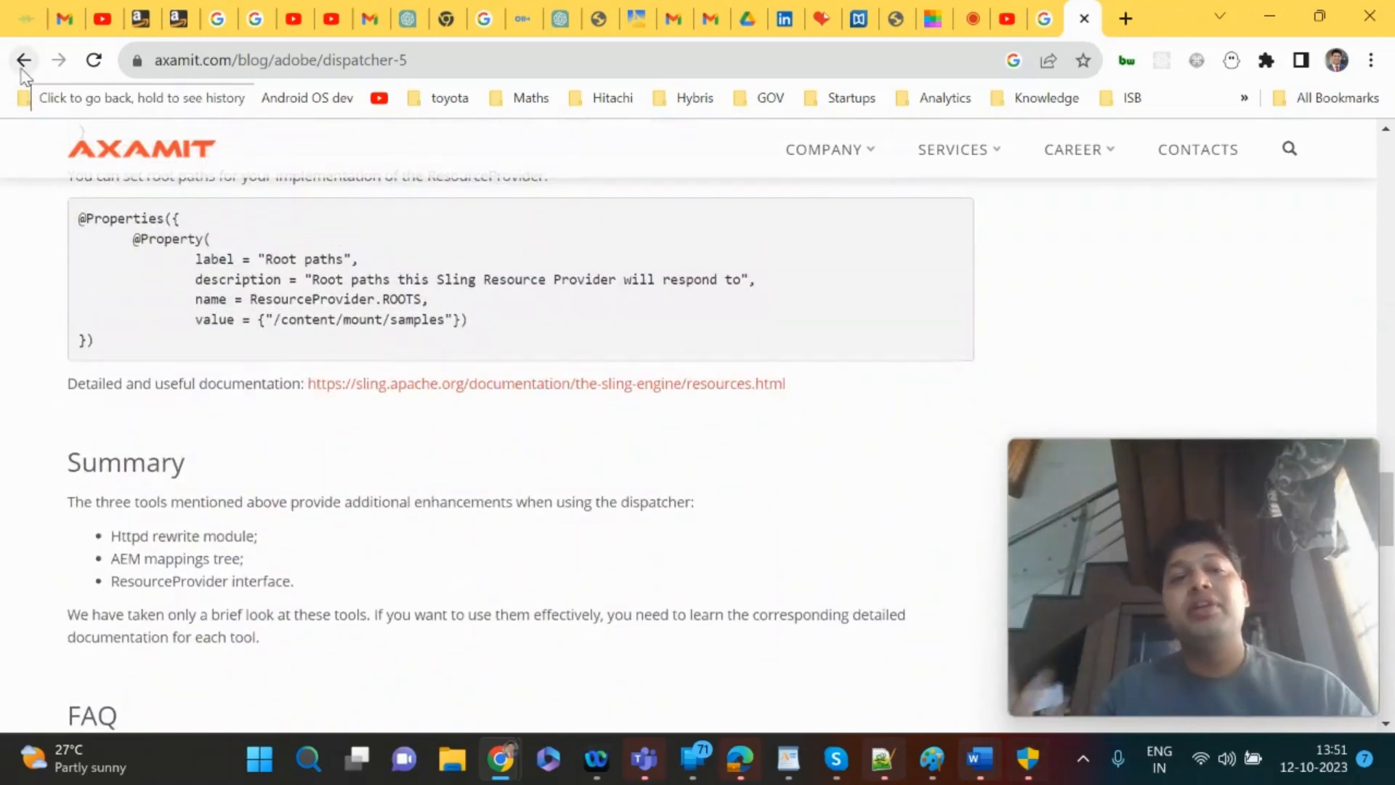